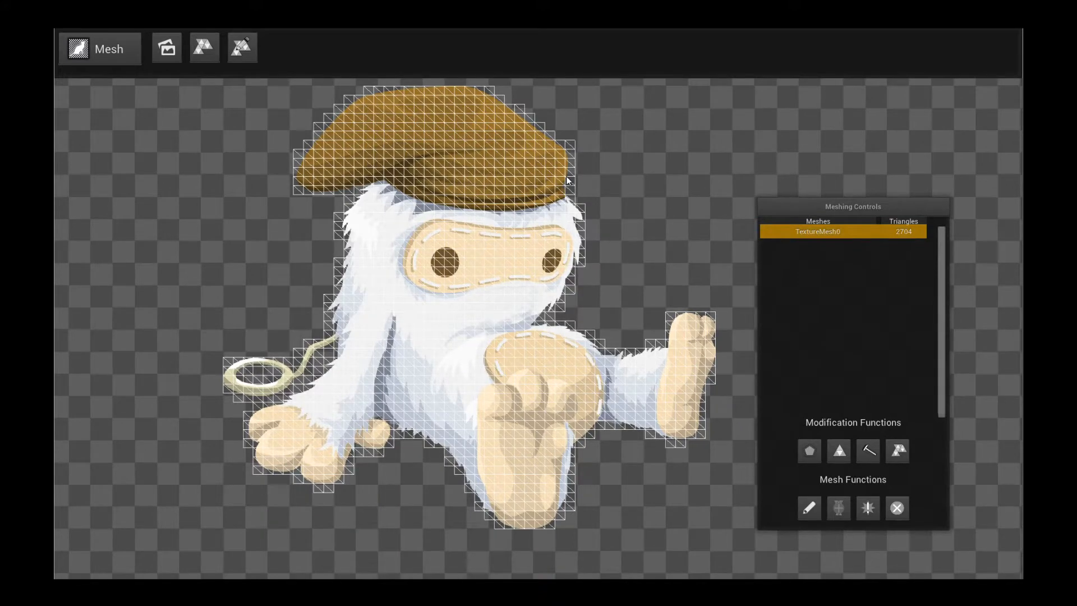
mouse_move(630, 247)
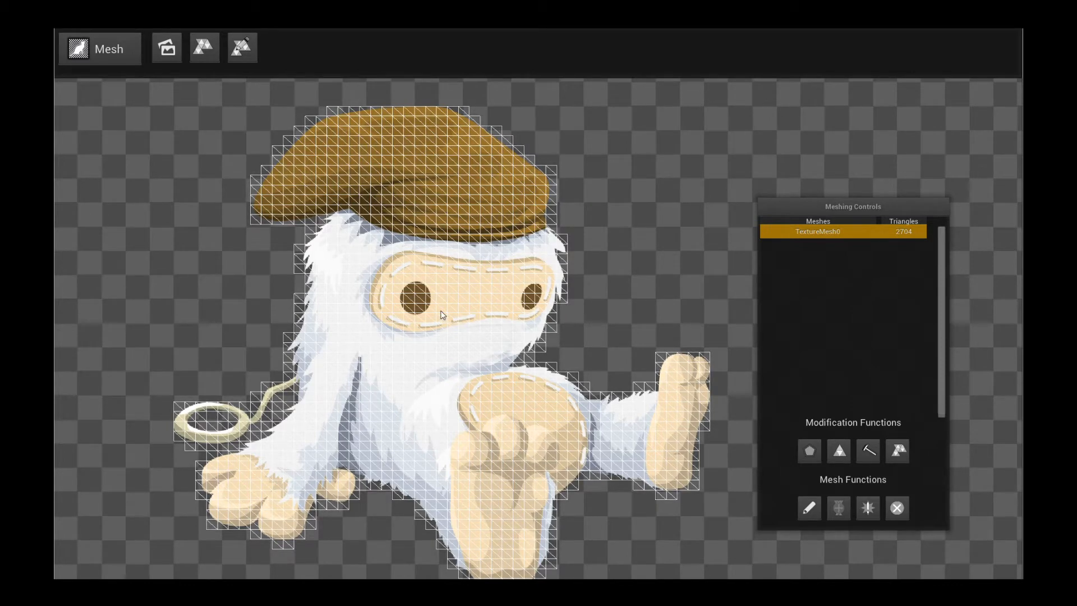
mouse_move(897, 451)
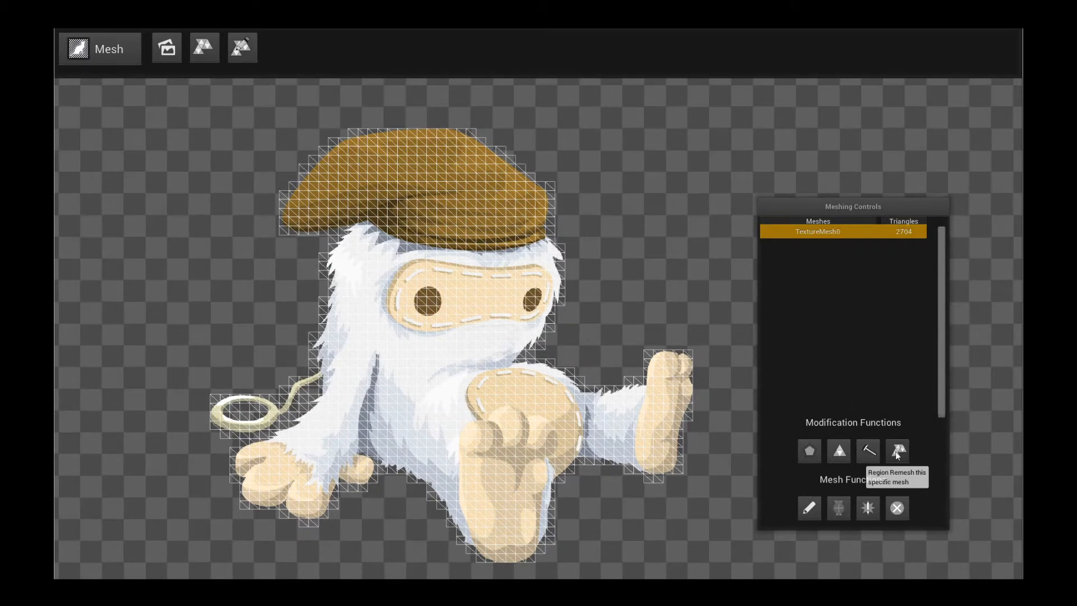
Step: Remesh the yeti on a 20 by 20 grid, reducing it to 470 triangles
left_click(897, 450)
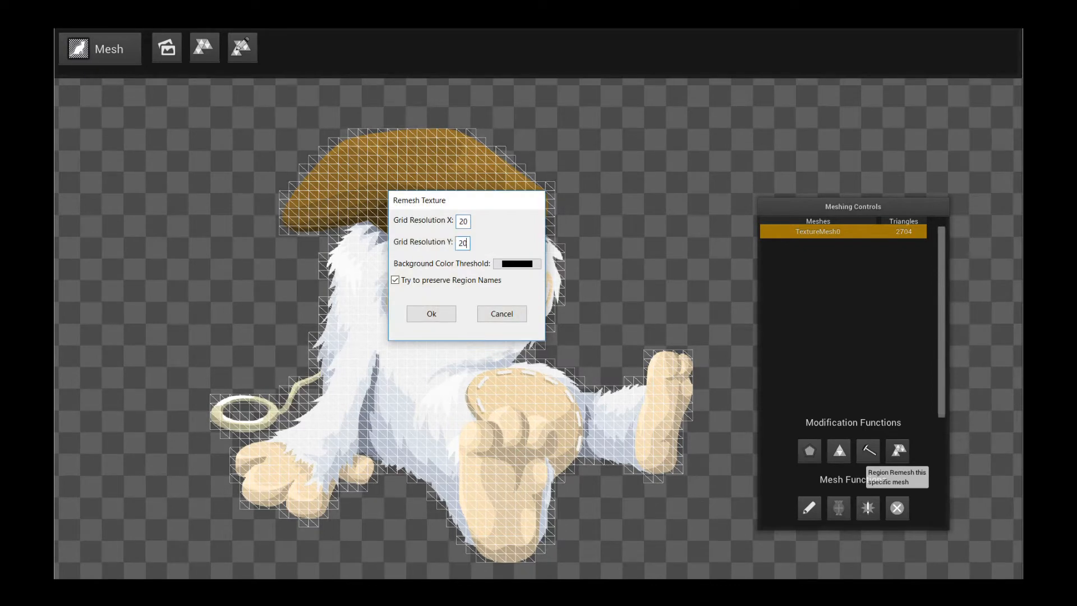
left_click(431, 314)
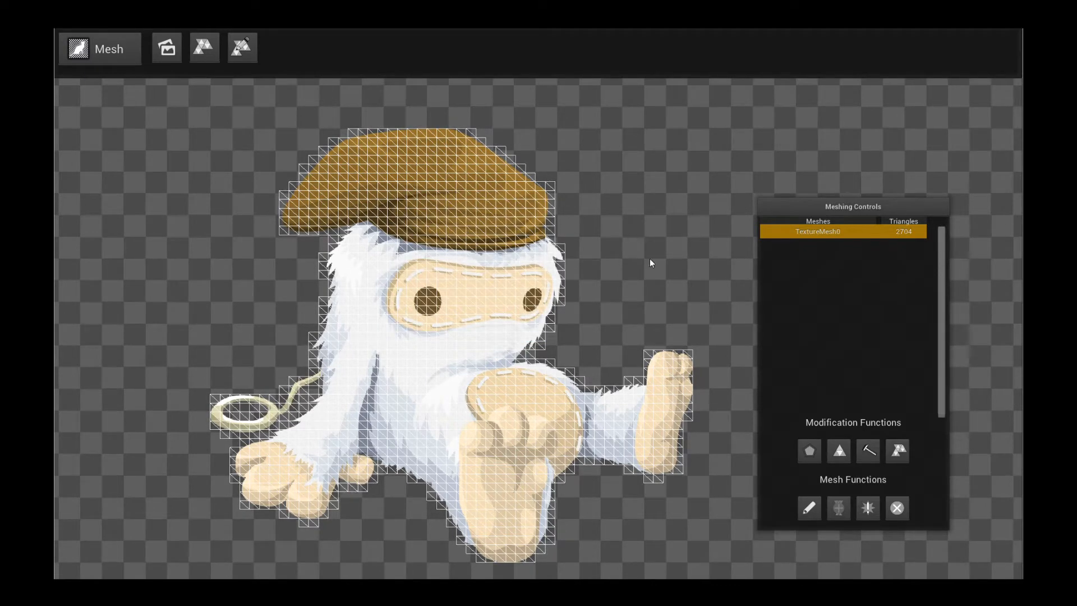
left_click(838, 451)
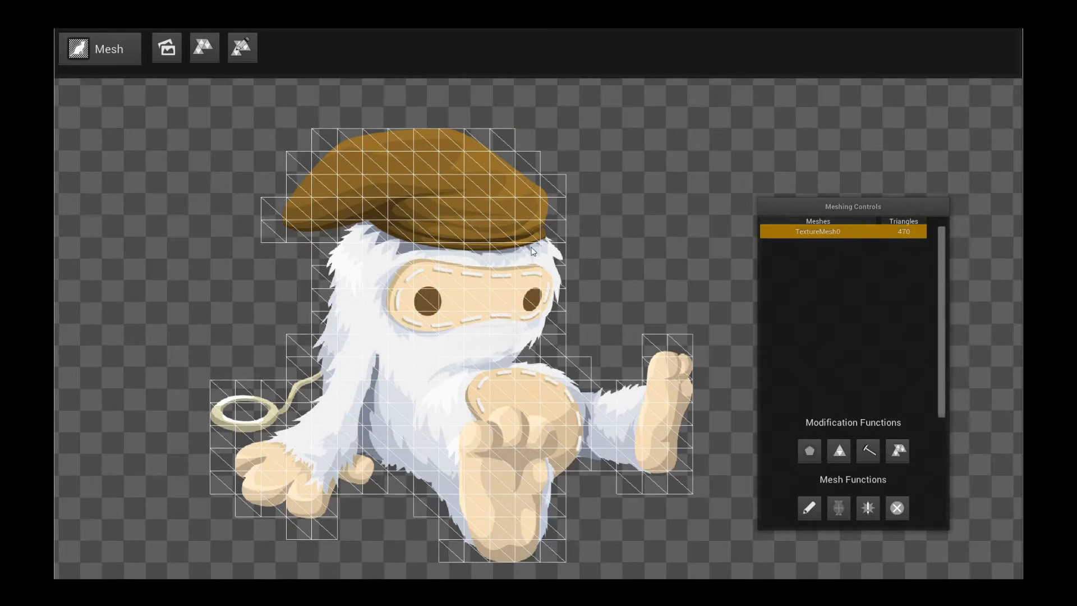
mouse_move(448, 227)
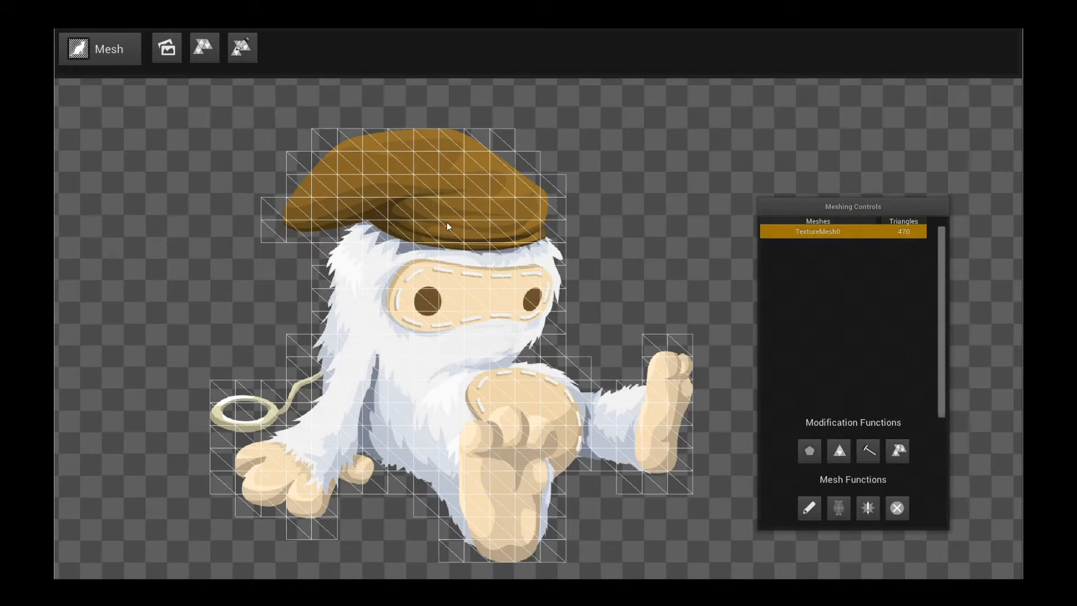
mouse_move(425, 271)
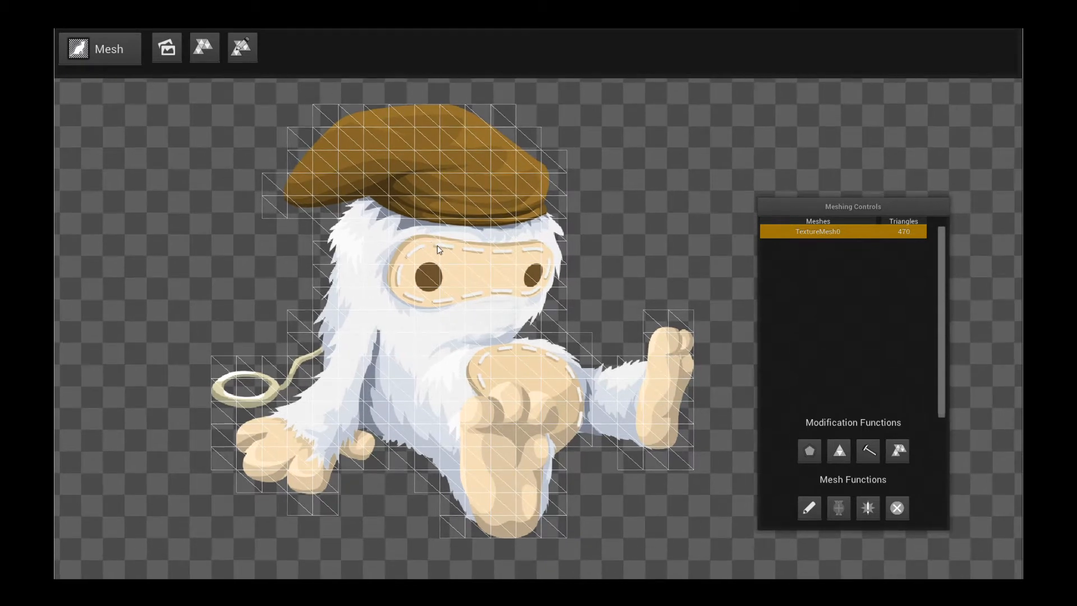
left_click(443, 246)
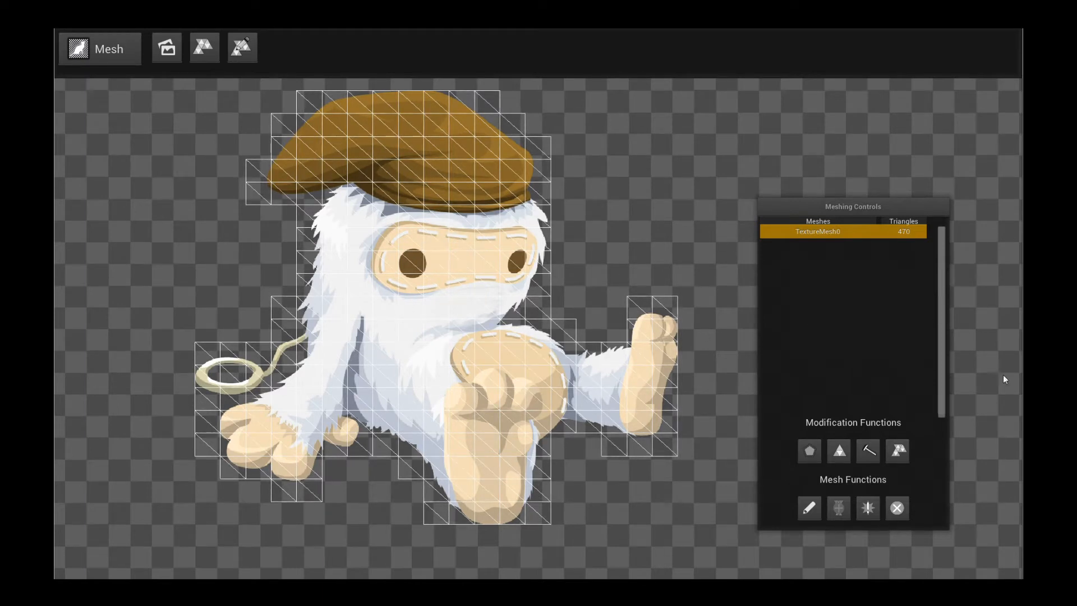
mouse_move(897, 508)
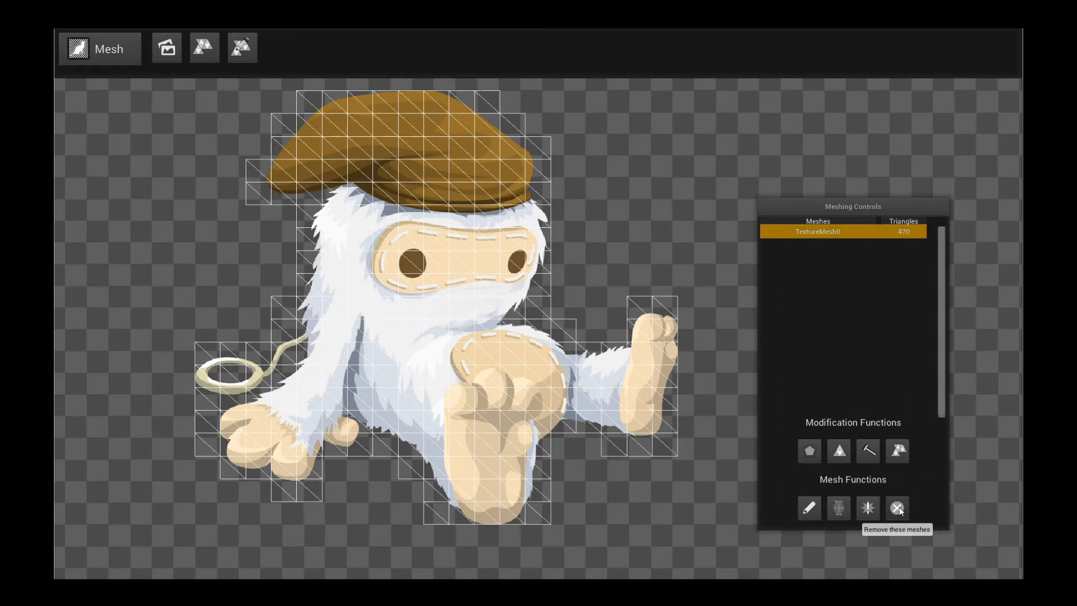
Step: Remove the yeti's existing mesh and start a Custom Polygon Mesh
left_click(896, 508)
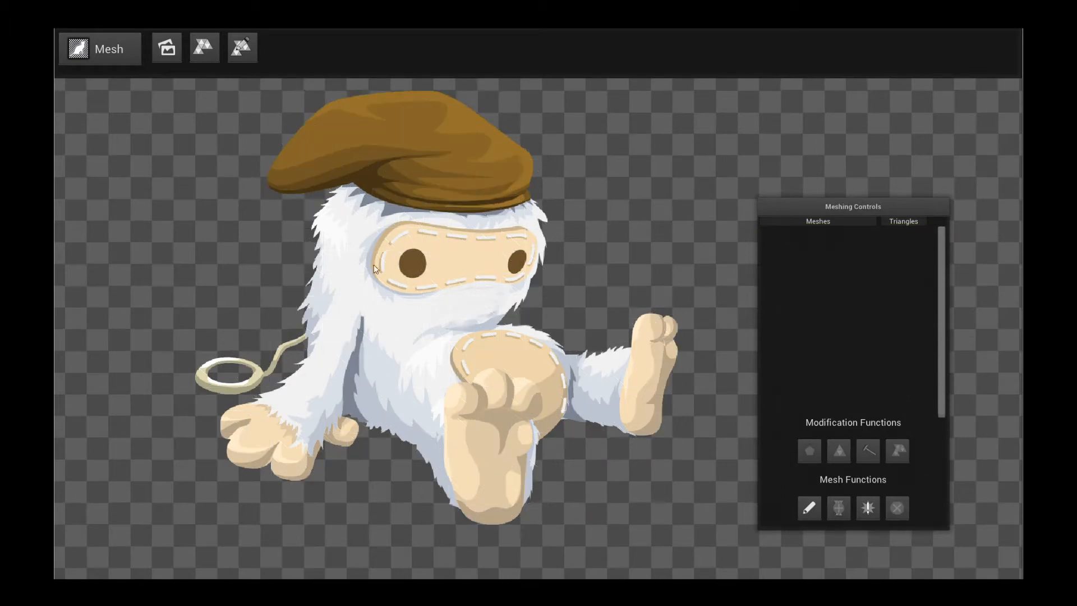
mouse_move(742, 414)
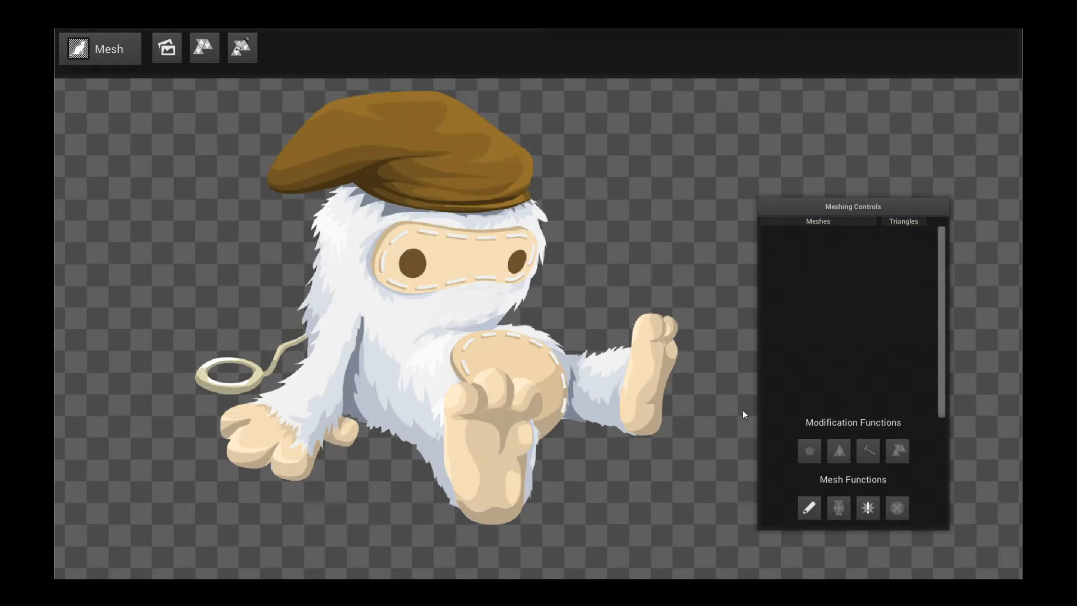
mouse_move(809, 508)
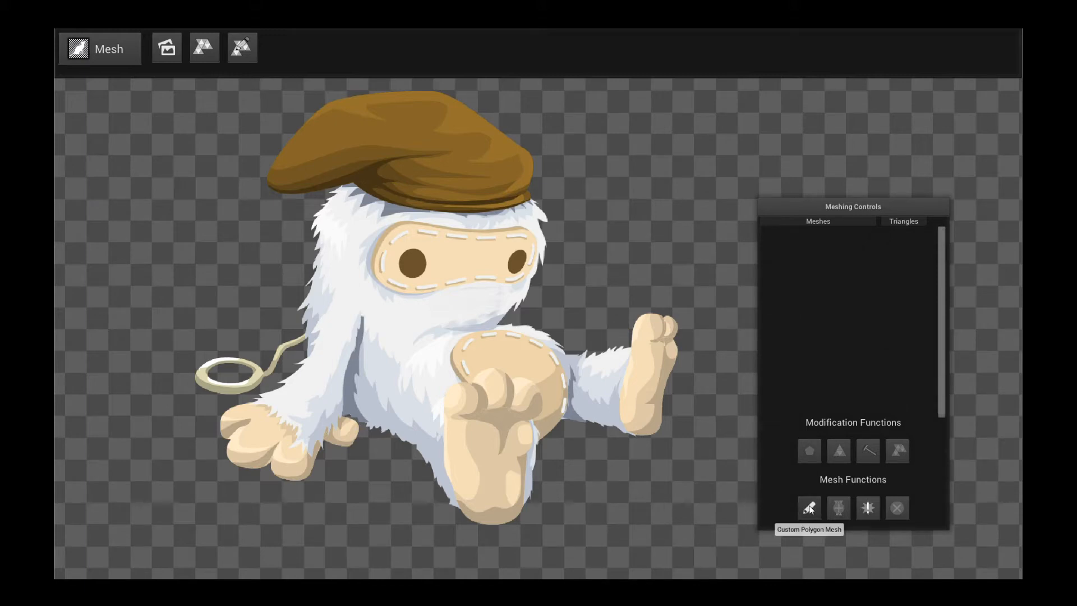
left_click(809, 507)
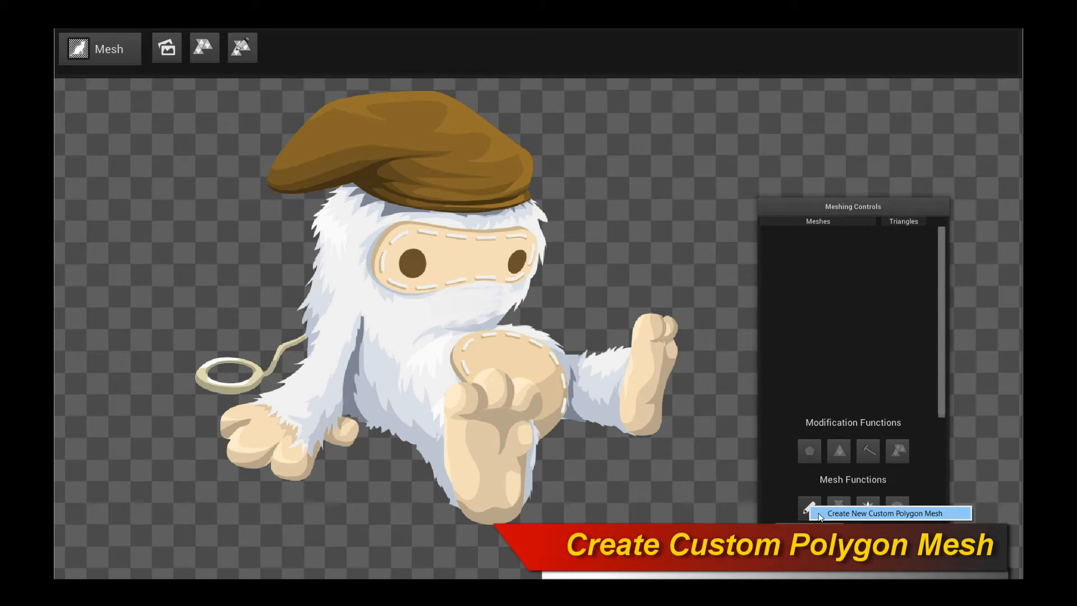
Step: Draw a custom polygon outline around the yeti and drag interior vertices on the hat
left_click(809, 503)
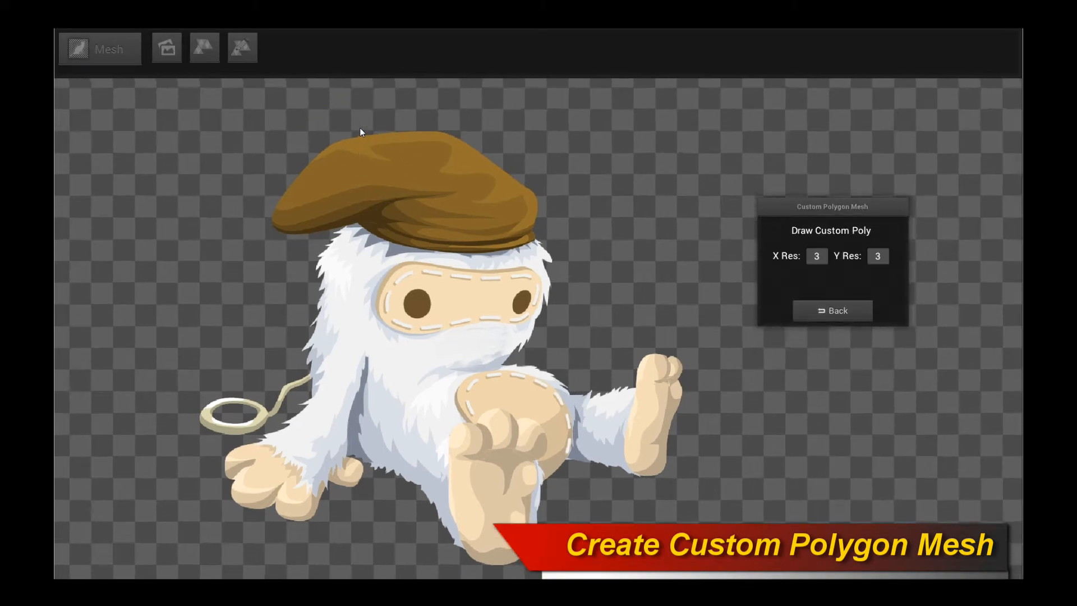
left_click(537, 179)
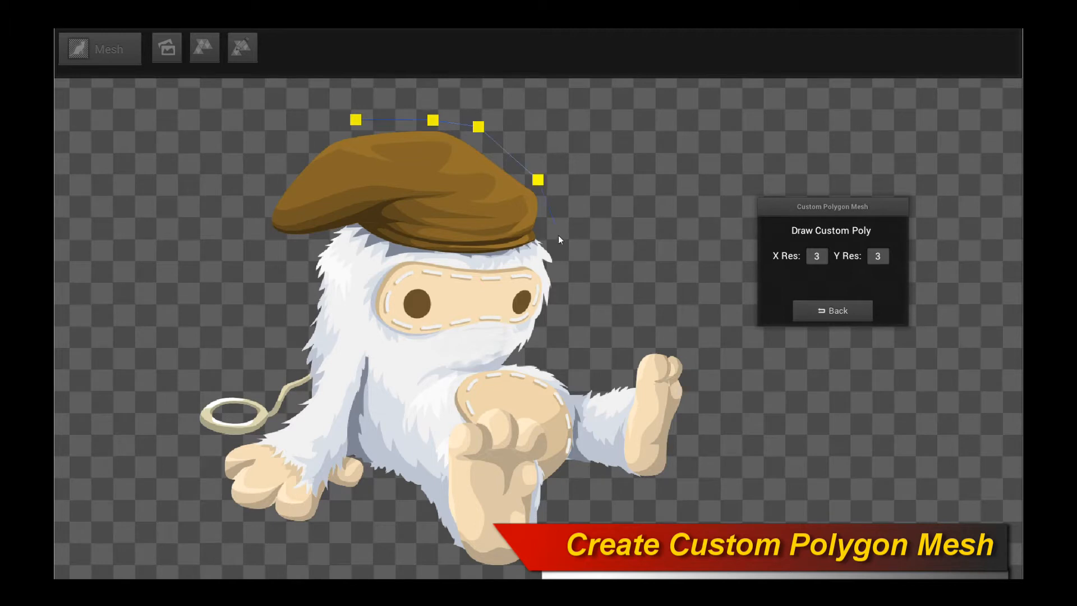
left_click(681, 323)
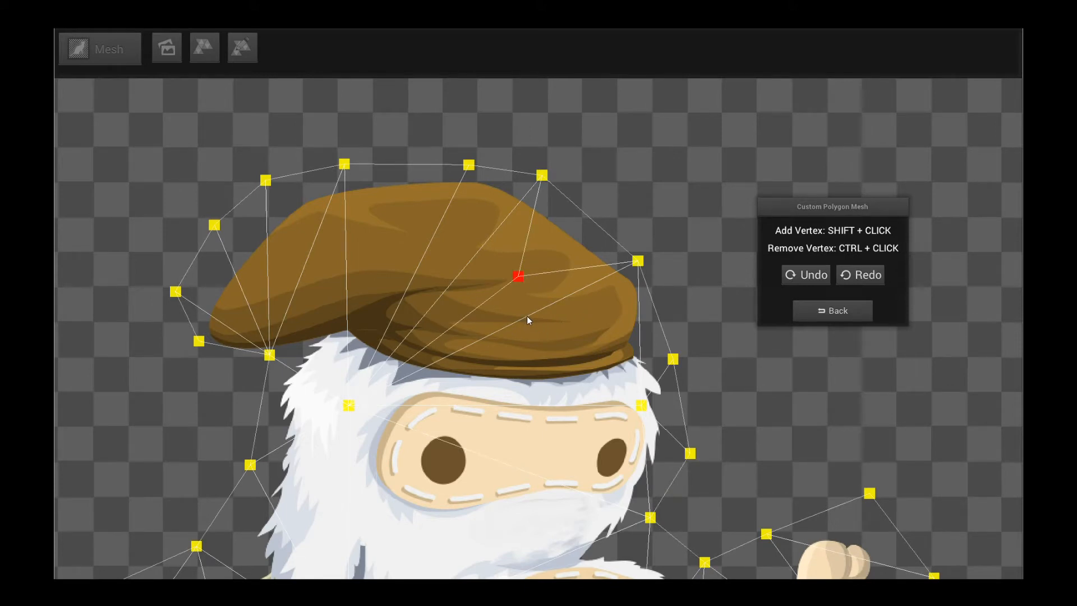
left_click_drag(518, 278, 520, 356)
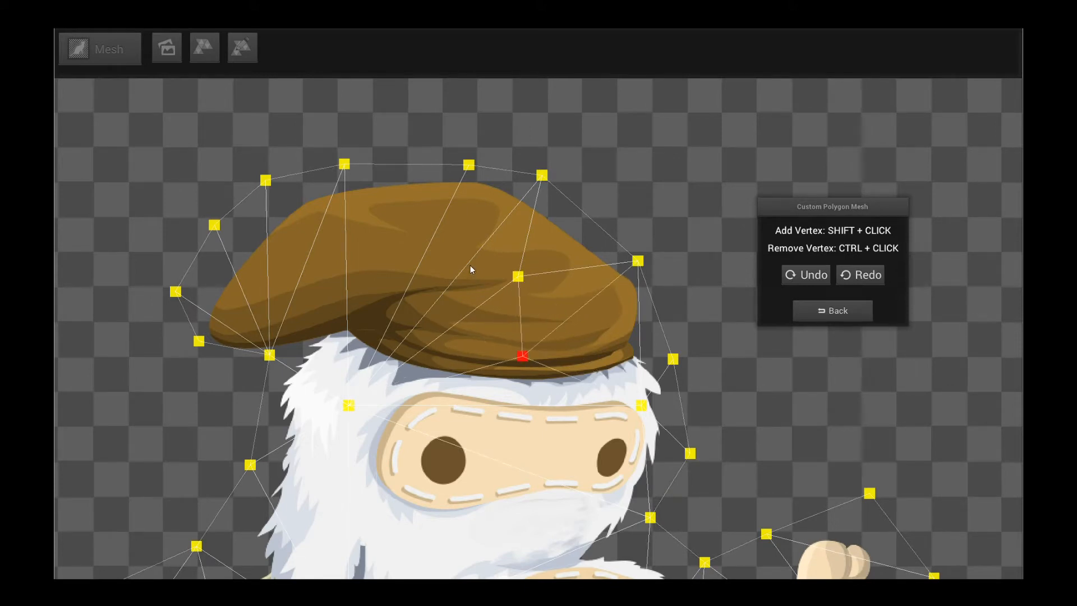
left_click_drag(520, 355, 408, 285)
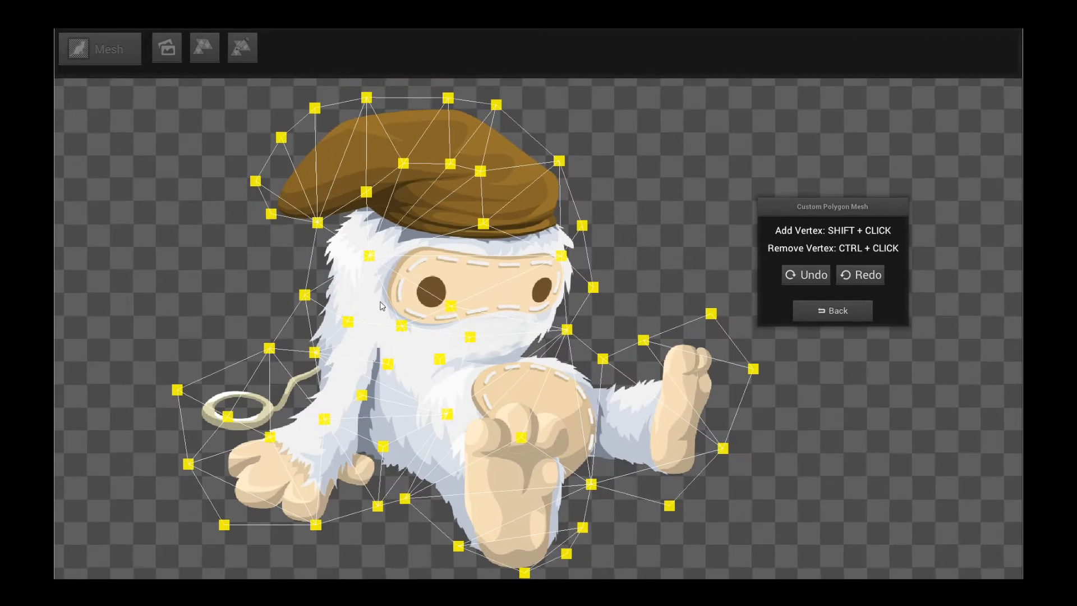
Step: In Rig mode, add the TextureMesh0 region to the scene
left_click(832, 310)
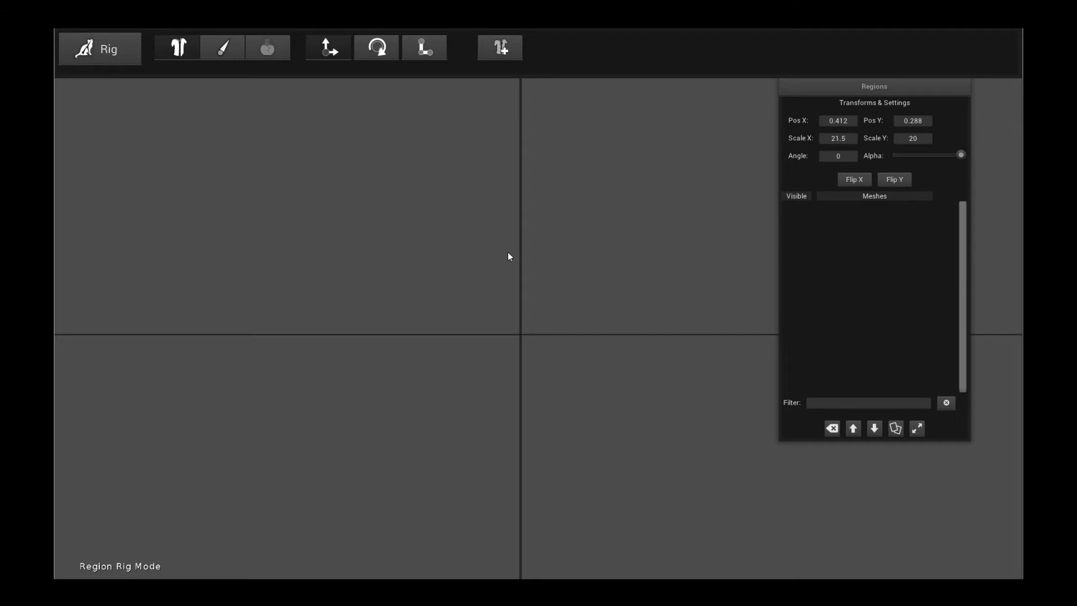
mouse_move(533, 85)
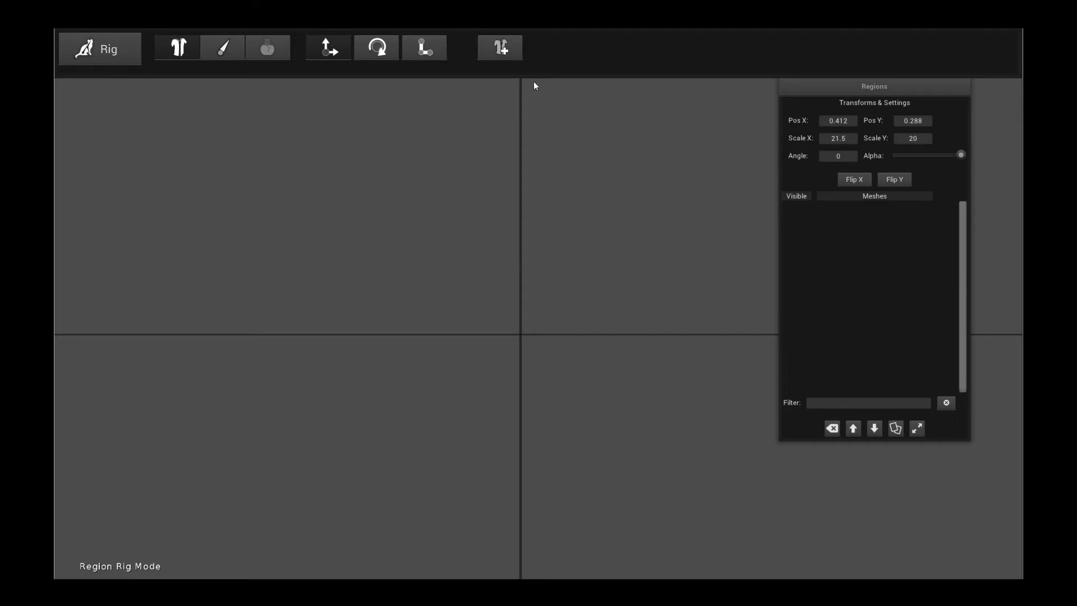
left_click(499, 47)
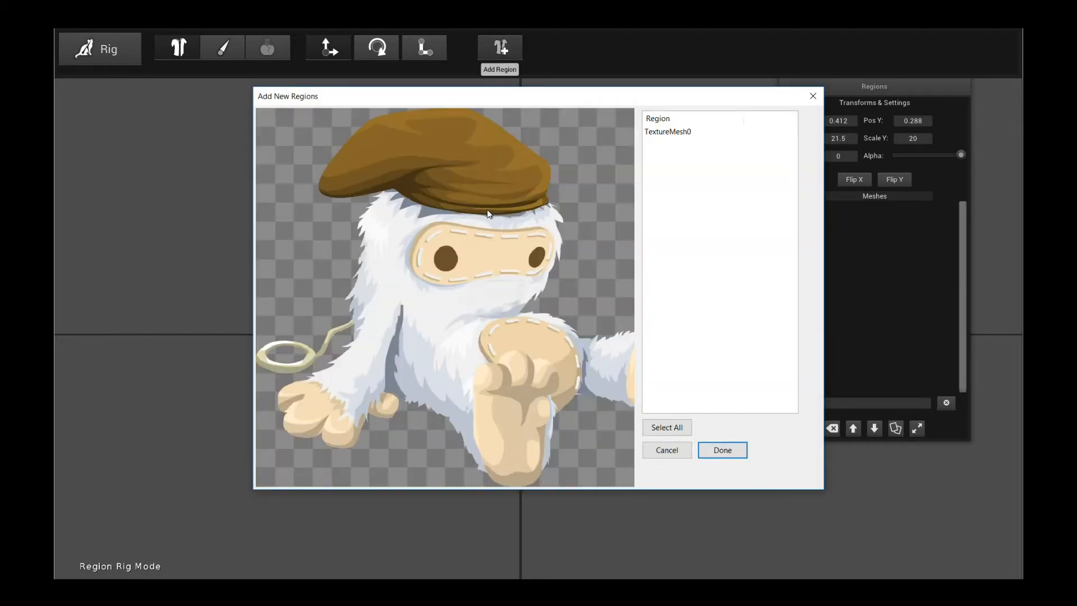
left_click(667, 131)
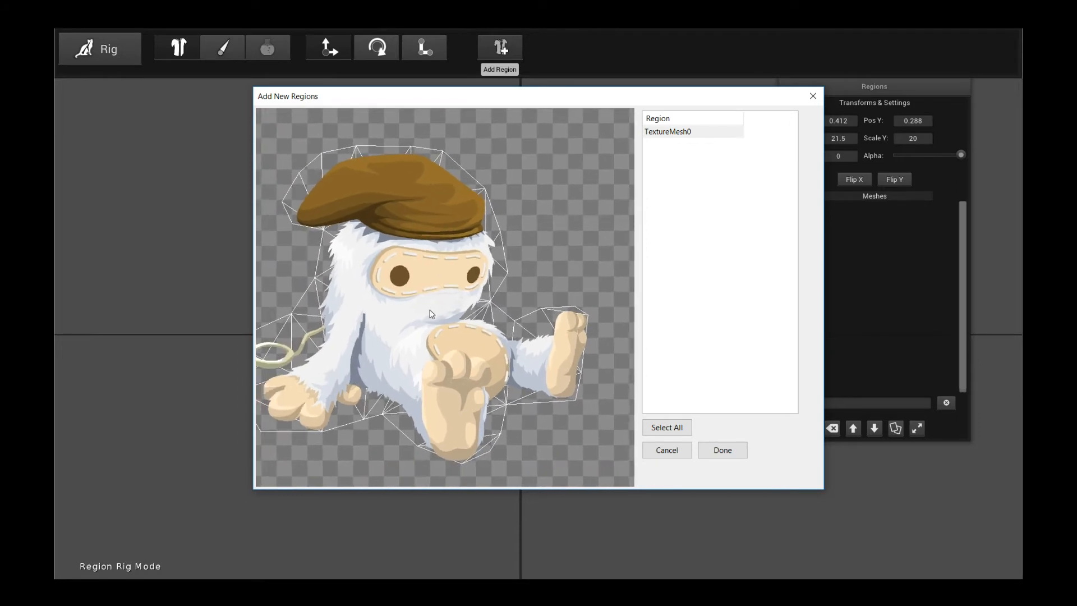
left_click(722, 450)
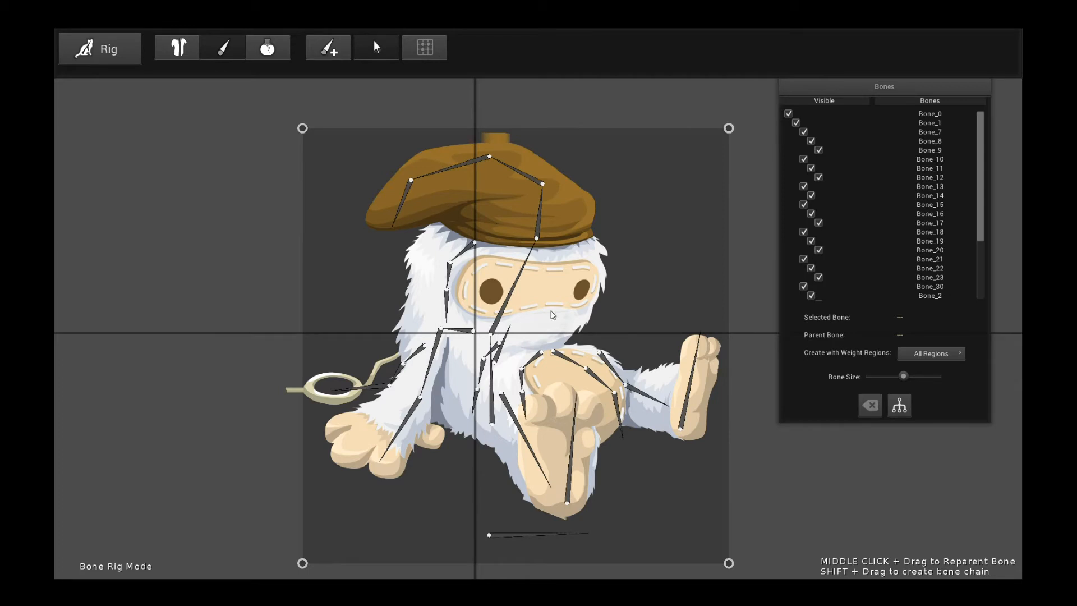
mouse_move(475, 301)
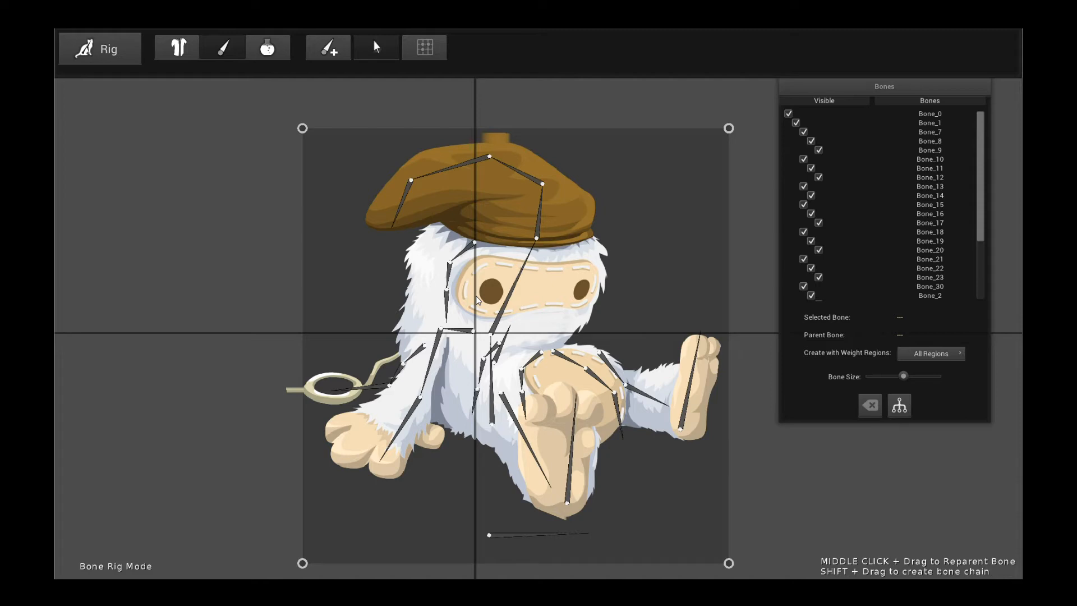
mouse_move(581, 308)
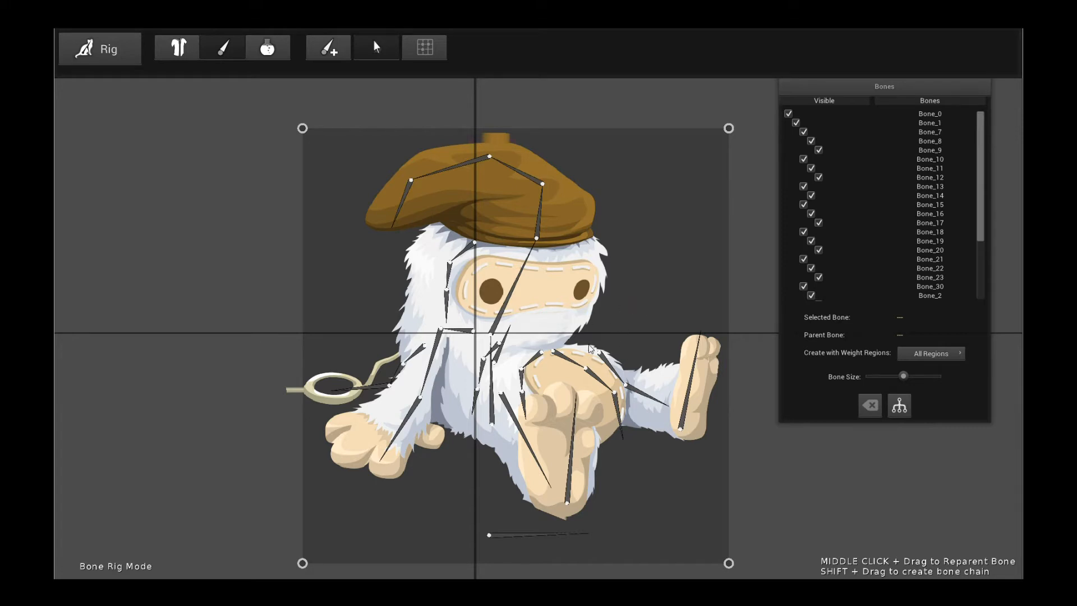
mouse_move(531, 207)
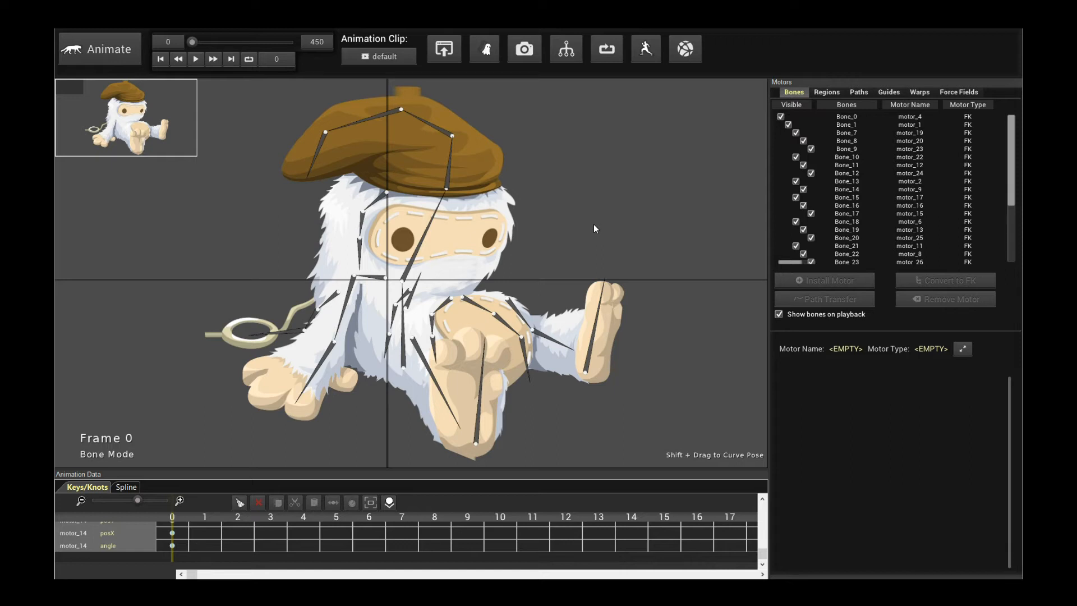
Step: Install a Cage Motor on TextureMesh0 and drag cage nodes around the raised leg and foot
left_click(826, 92)
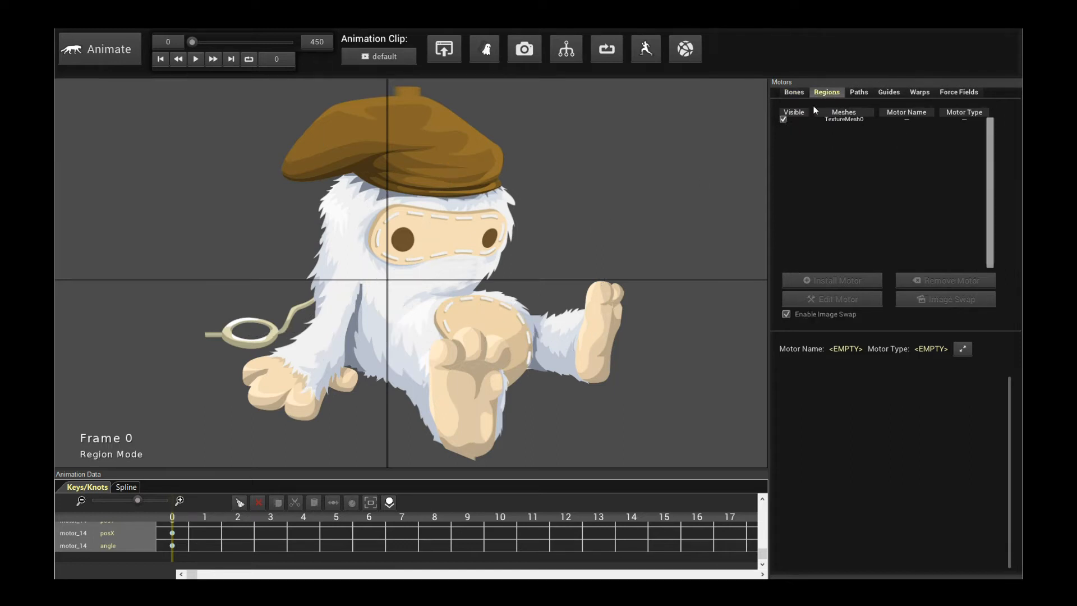
left_click(843, 119)
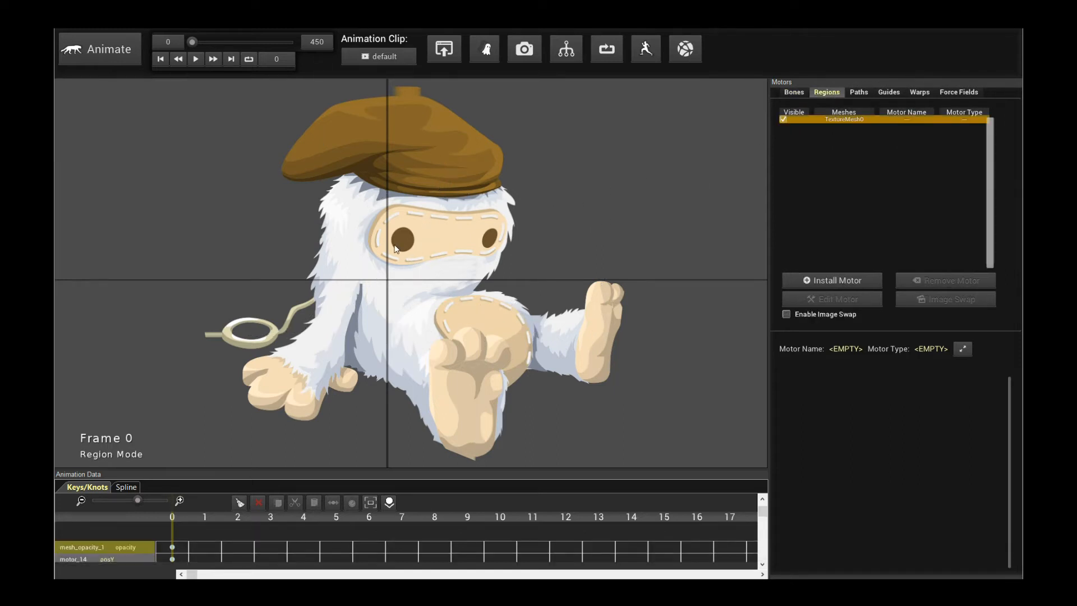
left_click(831, 280)
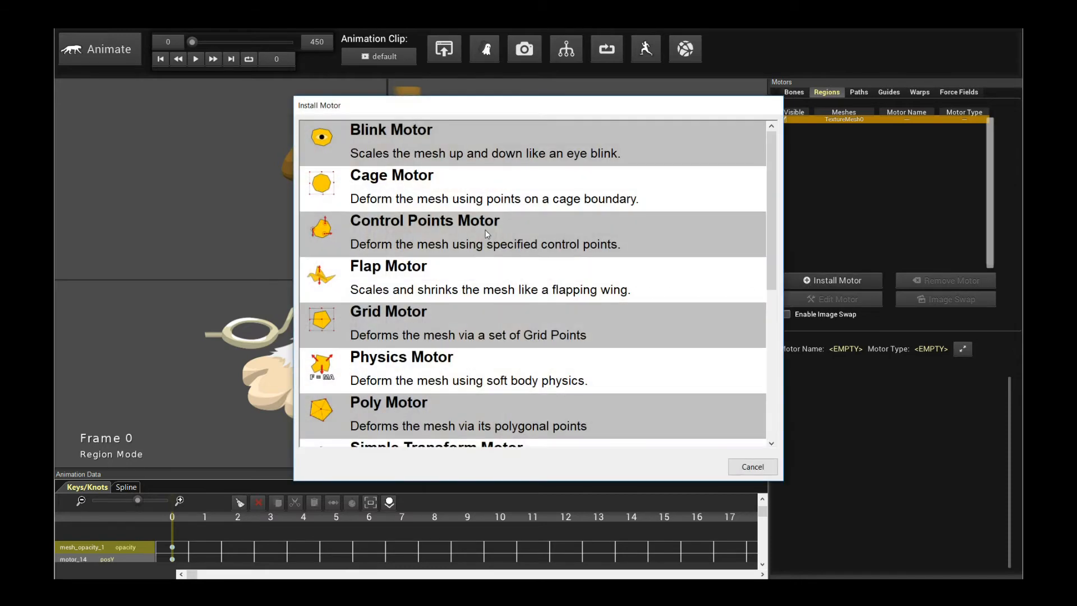
mouse_move(282, 204)
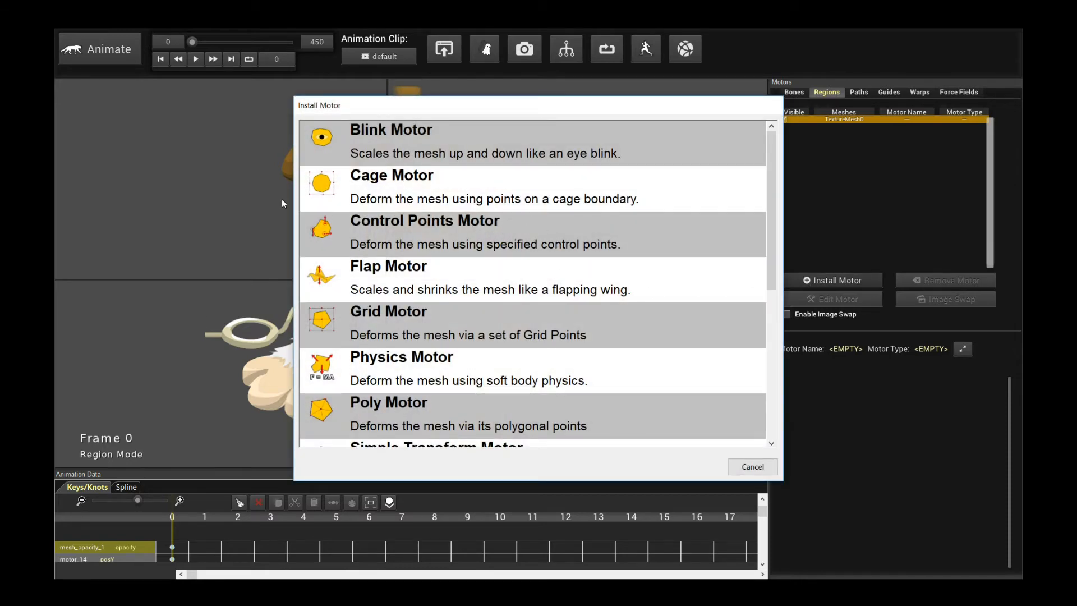
left_click(392, 185)
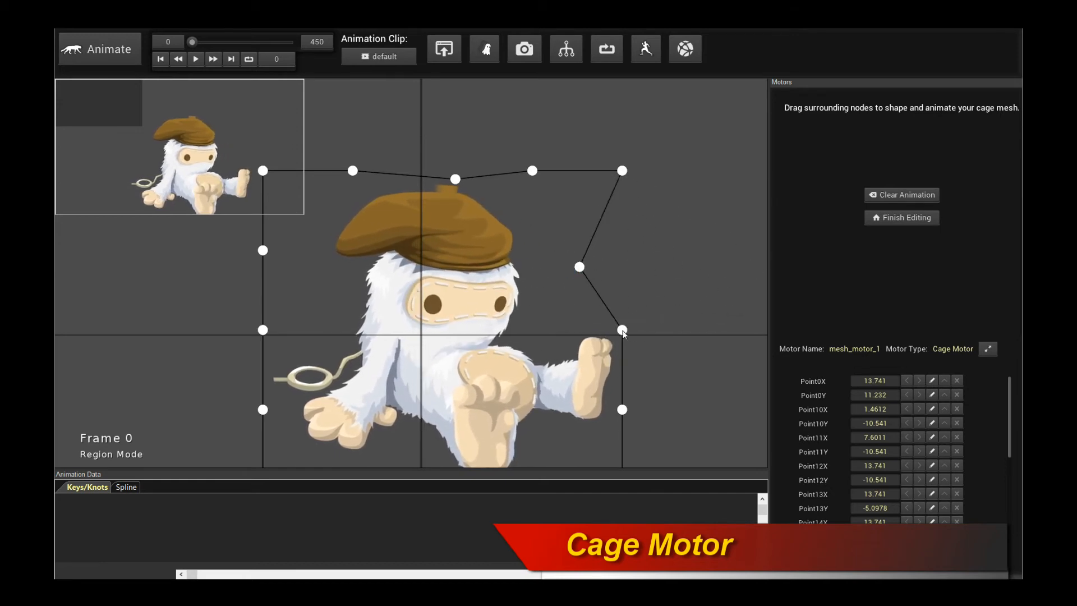
left_click_drag(621, 330, 686, 332)
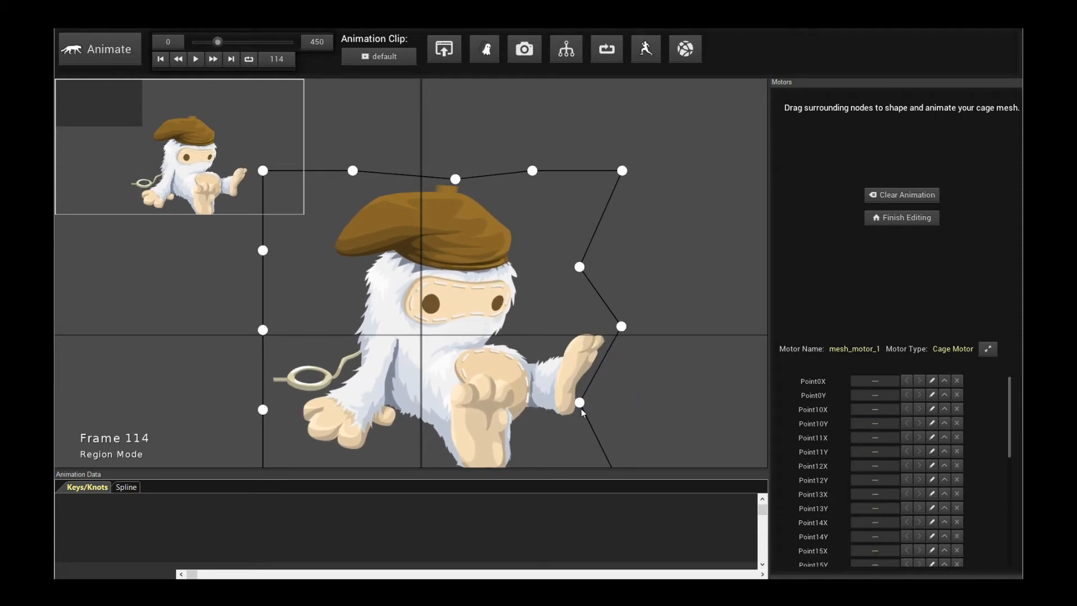
left_click_drag(581, 403, 589, 266)
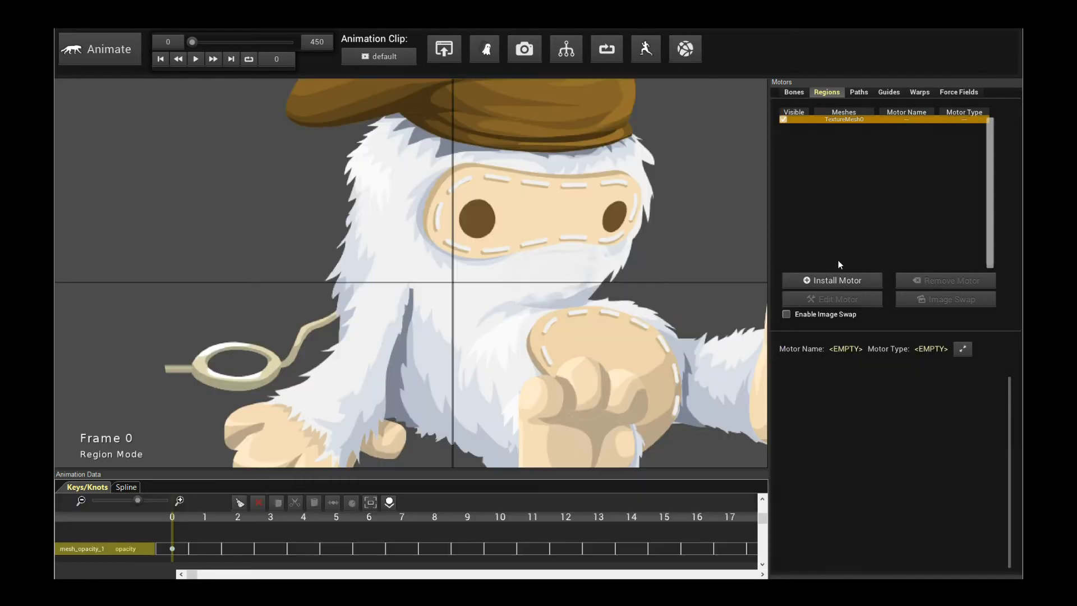
Step: Install a Control Points Motor on the yeti mesh and add a control node
left_click(832, 281)
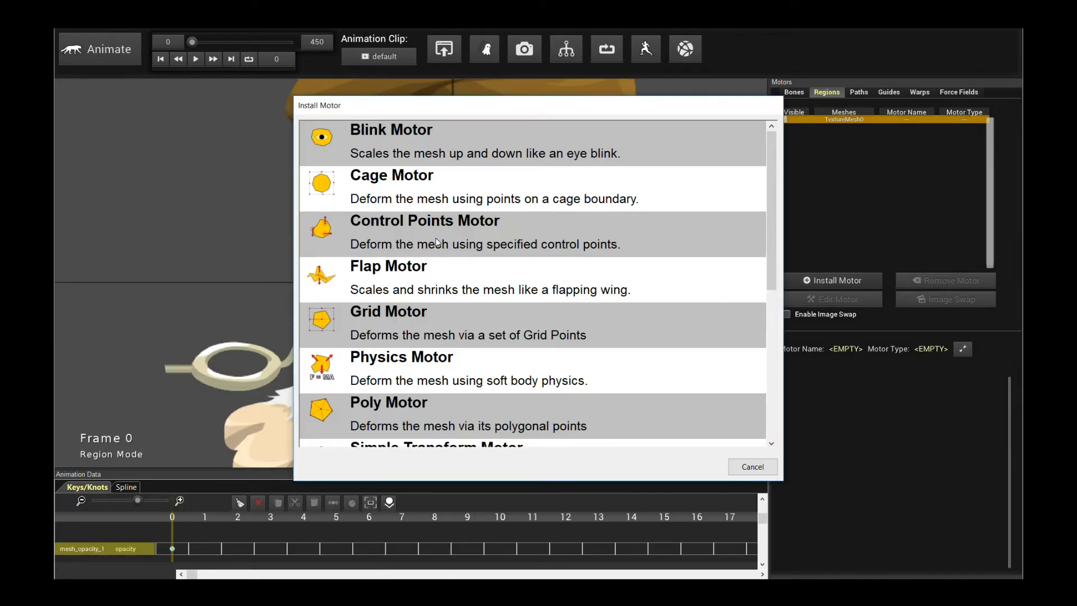
mouse_move(420, 239)
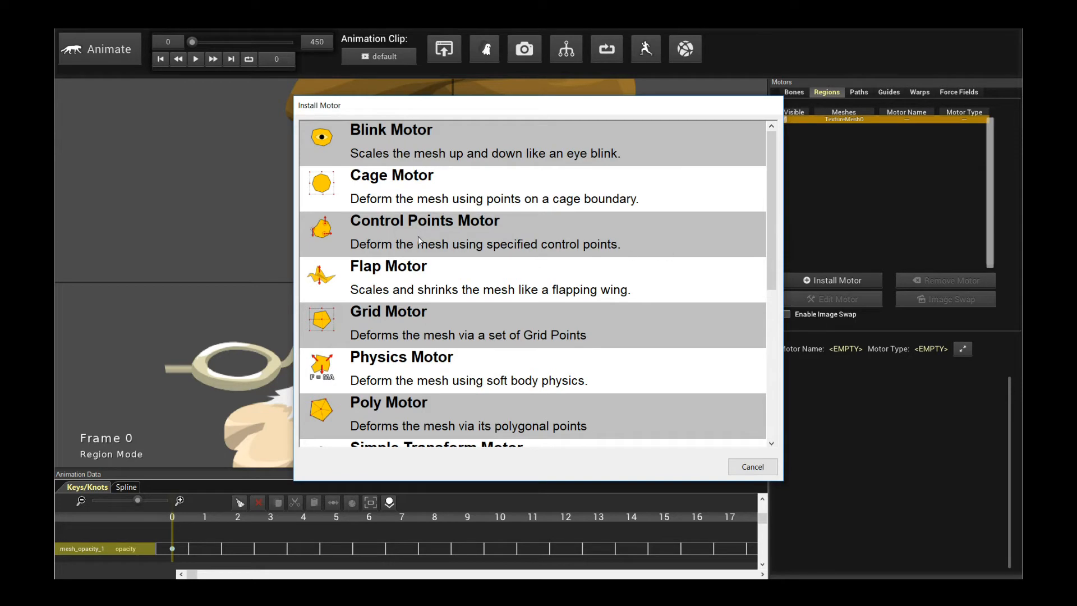
left_click(429, 240)
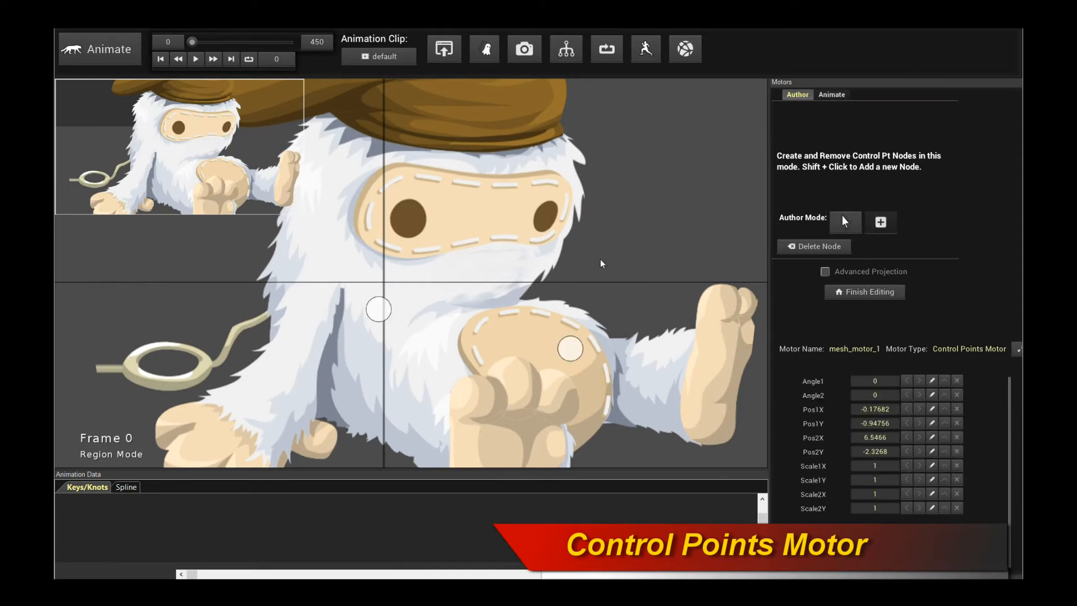
left_click(378, 309)
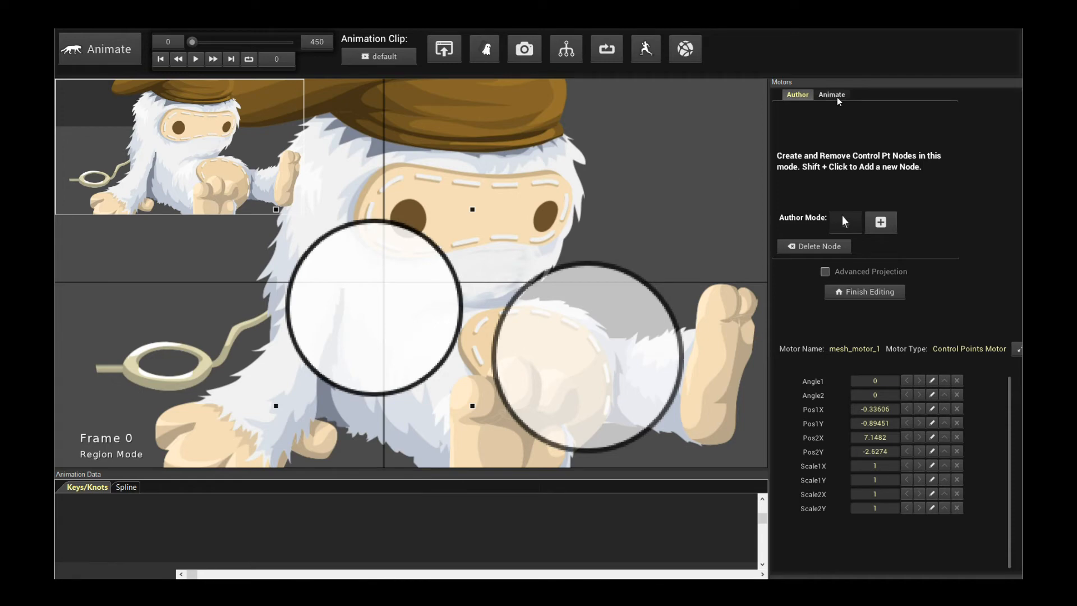
Step: In Animate mode, move the belly and knee nodes and rotate-stretch the knee area
left_click(831, 95)
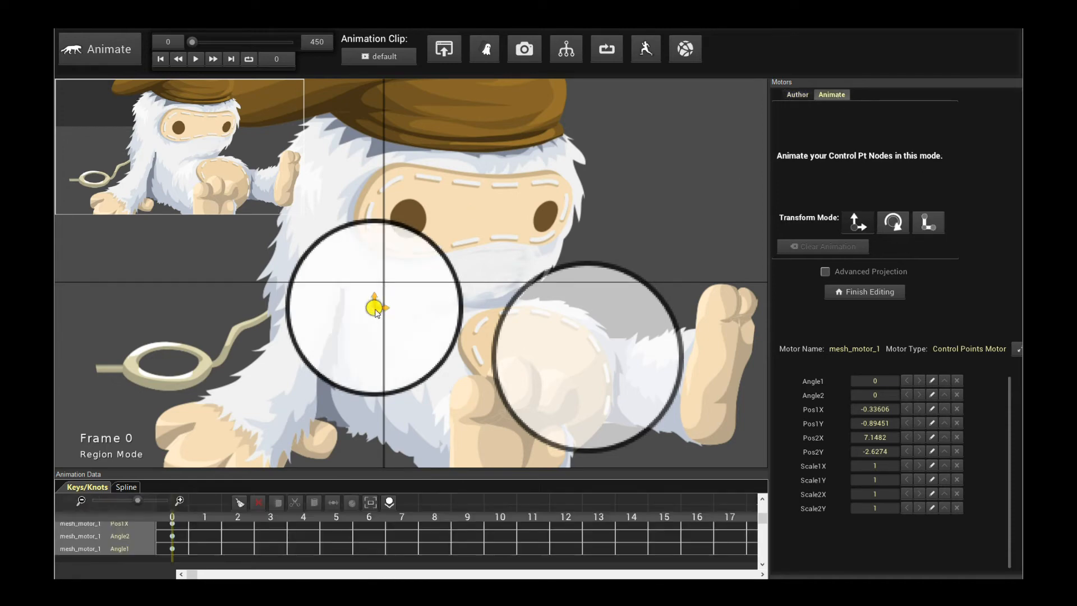
left_click_drag(376, 307, 591, 355)
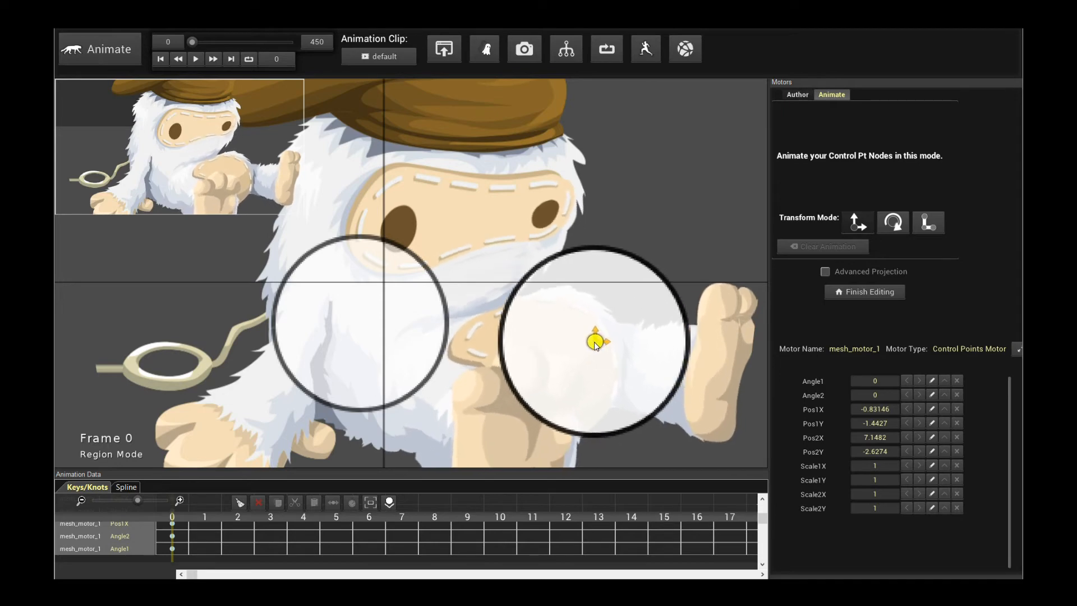
left_click_drag(596, 342, 580, 378)
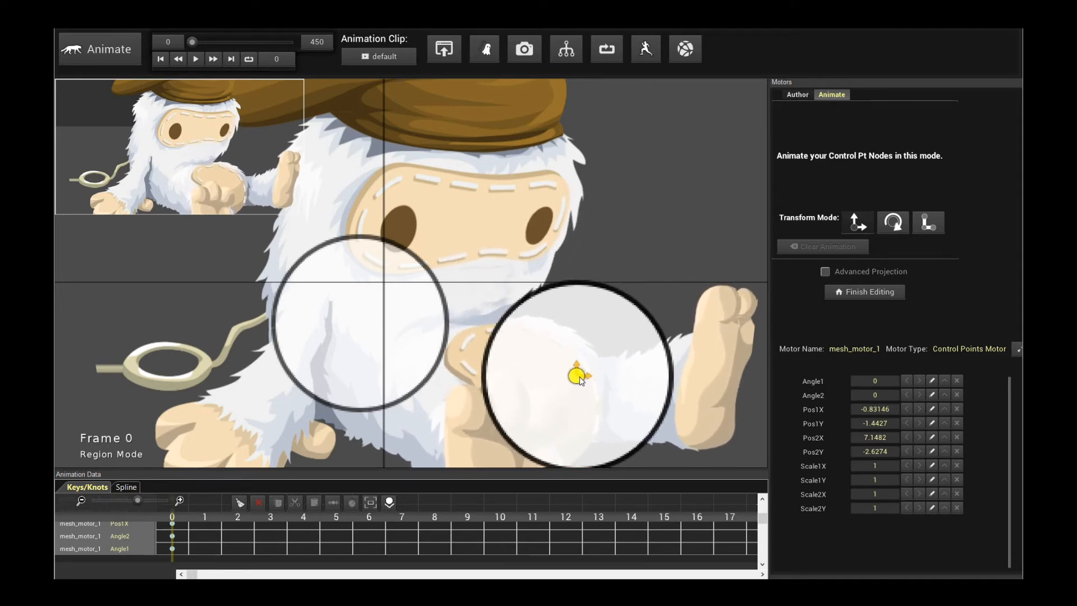
left_click_drag(578, 377, 581, 345)
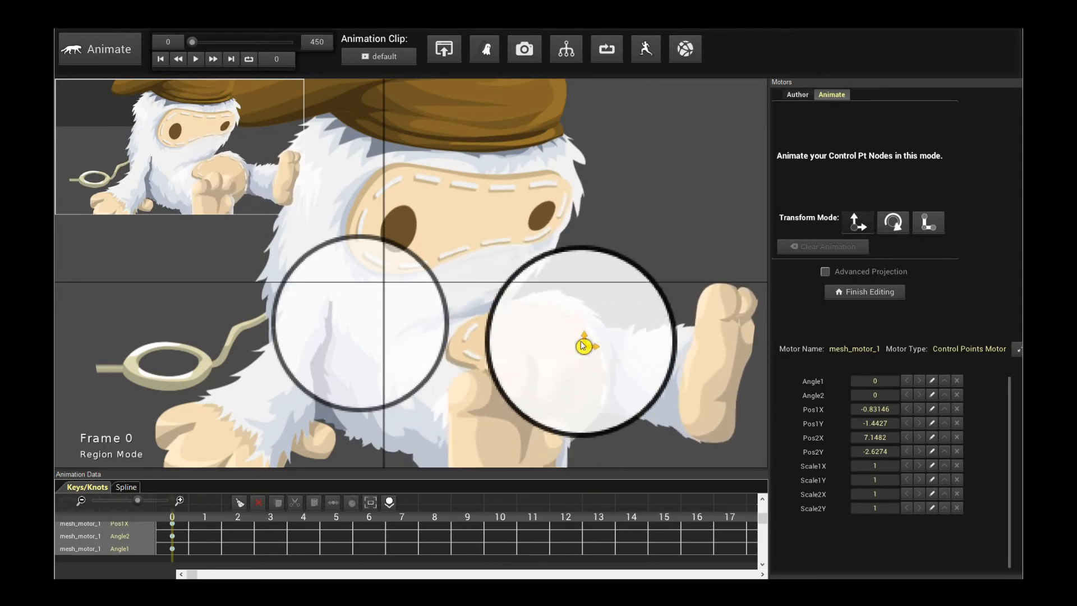
left_click_drag(582, 346, 611, 328)
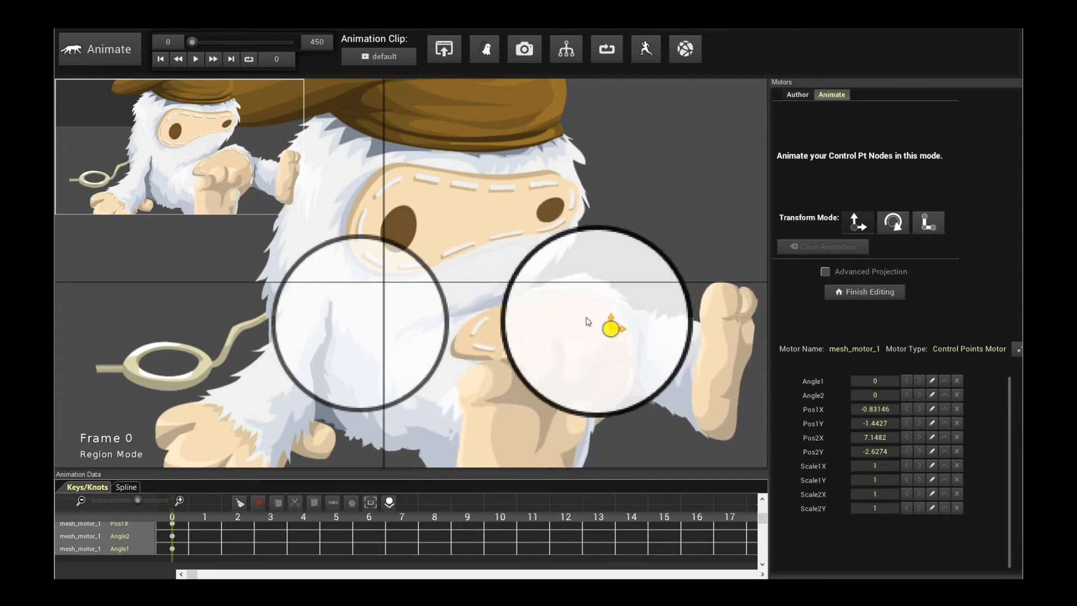
left_click_drag(609, 328, 610, 358)
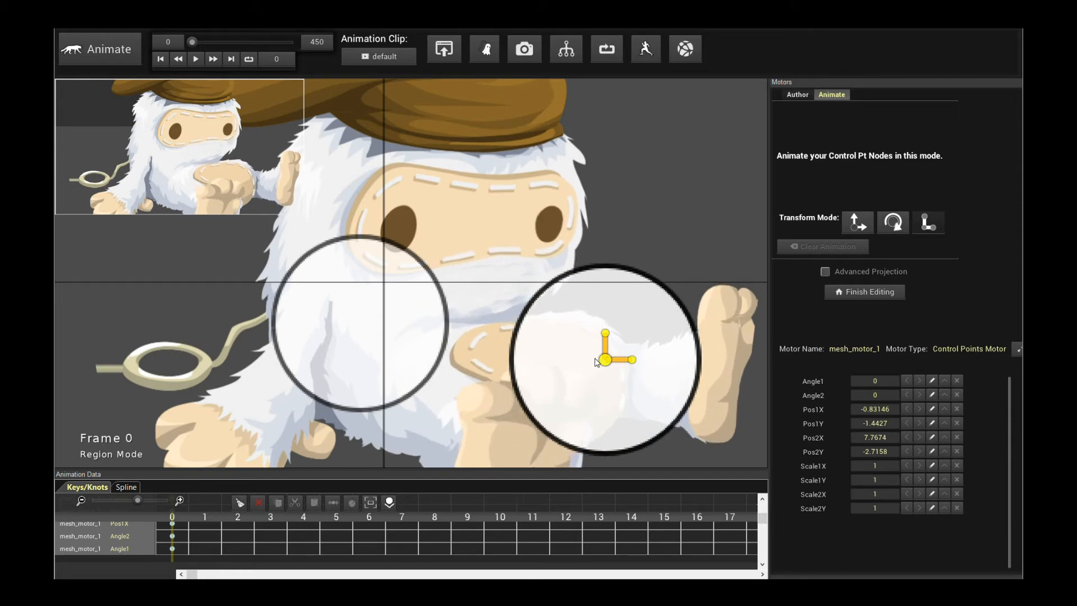
left_click_drag(623, 360, 632, 360)
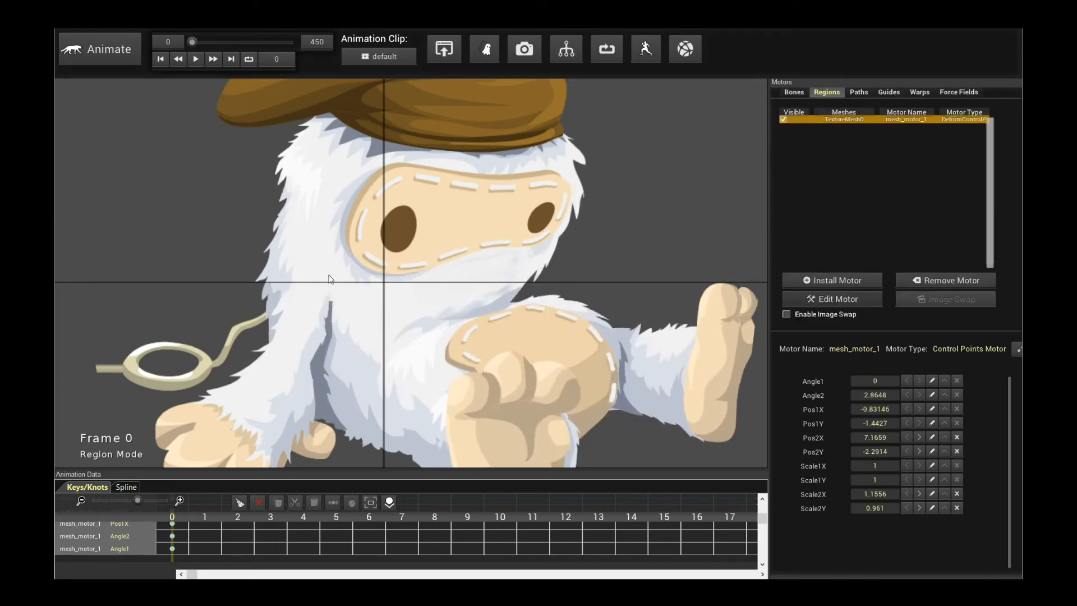
Step: Replace the control points motor with a Grid Motor and begin editing its nodes
left_click(832, 281)
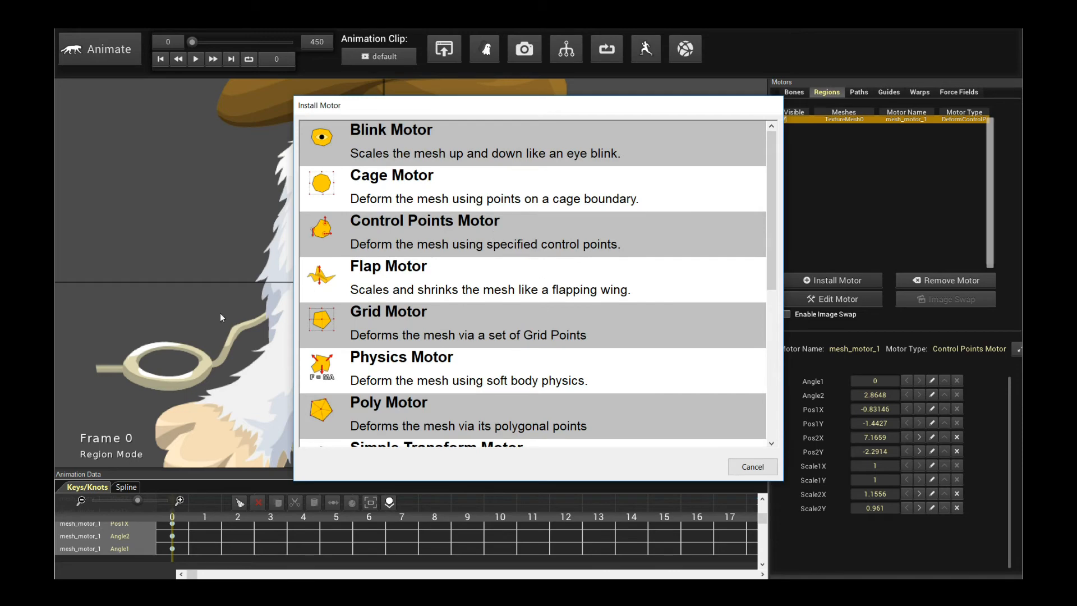
mouse_move(485, 290)
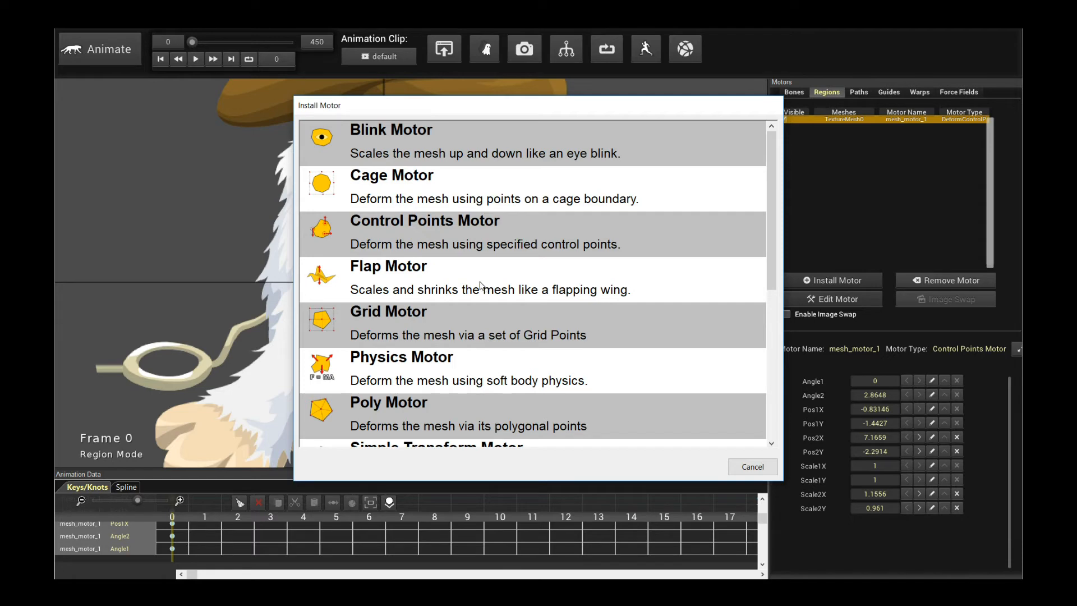
left_click(388, 311)
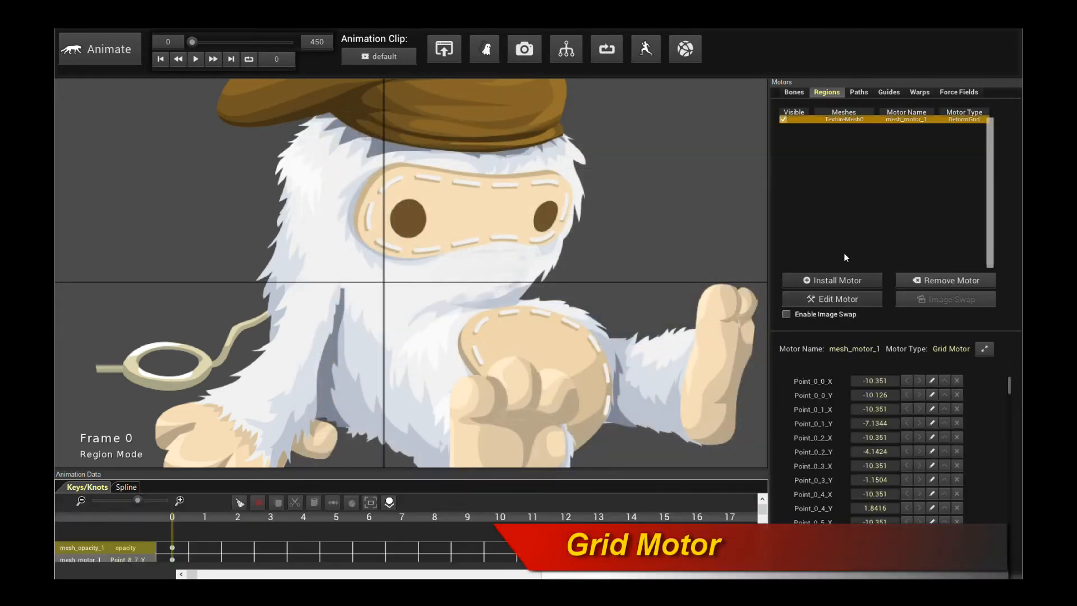
left_click(832, 299)
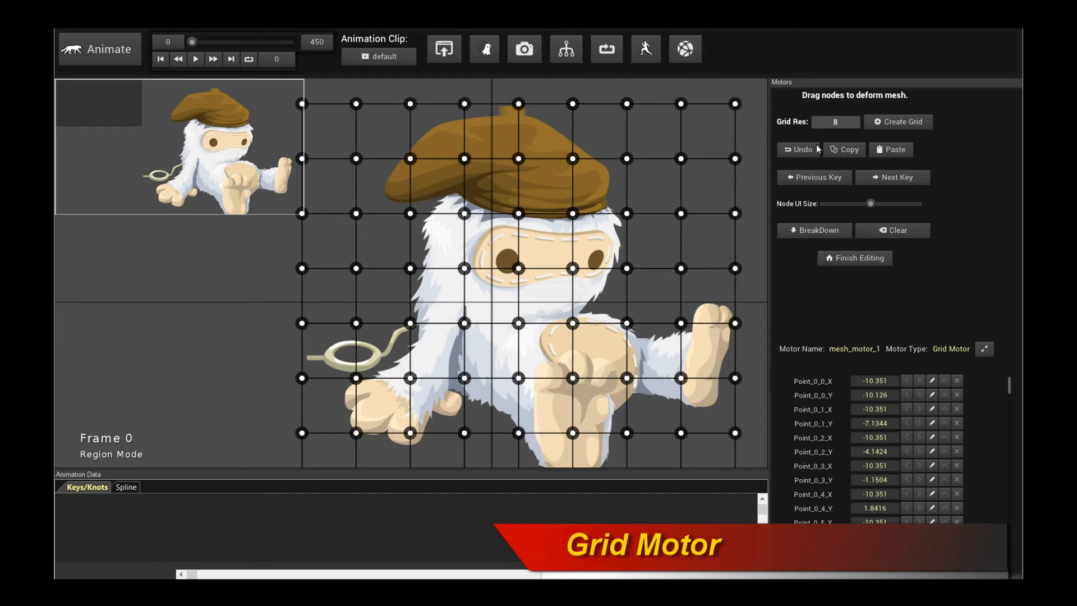
Step: Rebuild the grid at resolution 8, deform the yeti with its nodes, and finish editing
type("12")
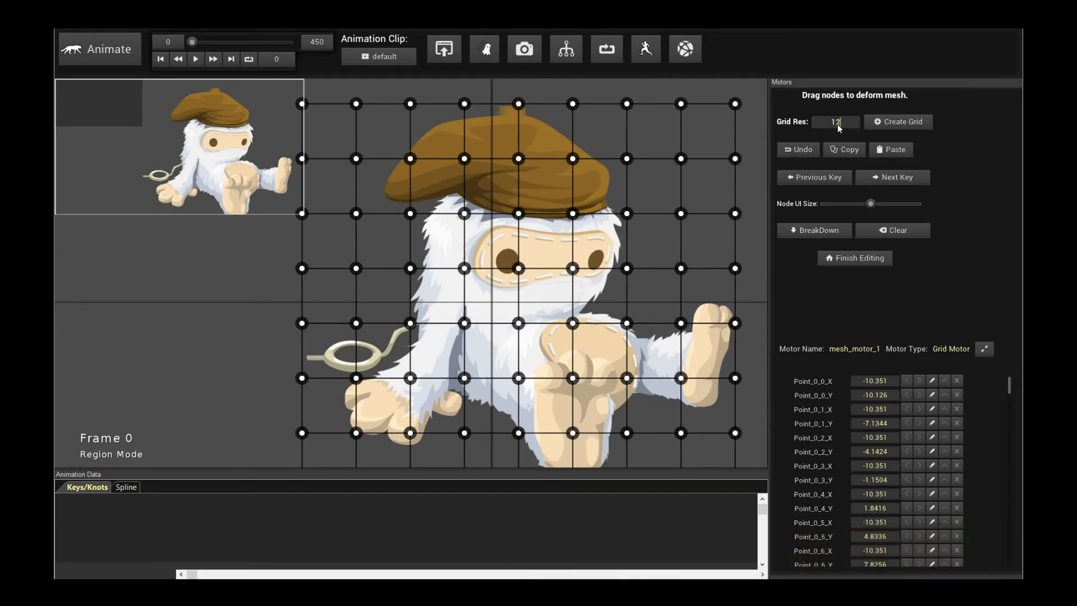
left_click(898, 121)
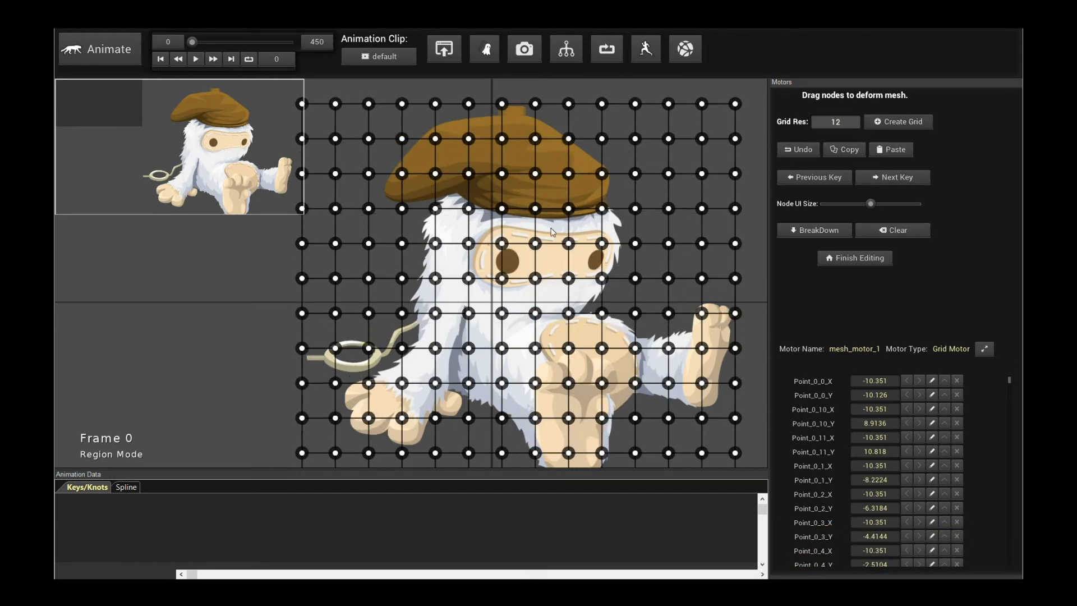
left_click(834, 122)
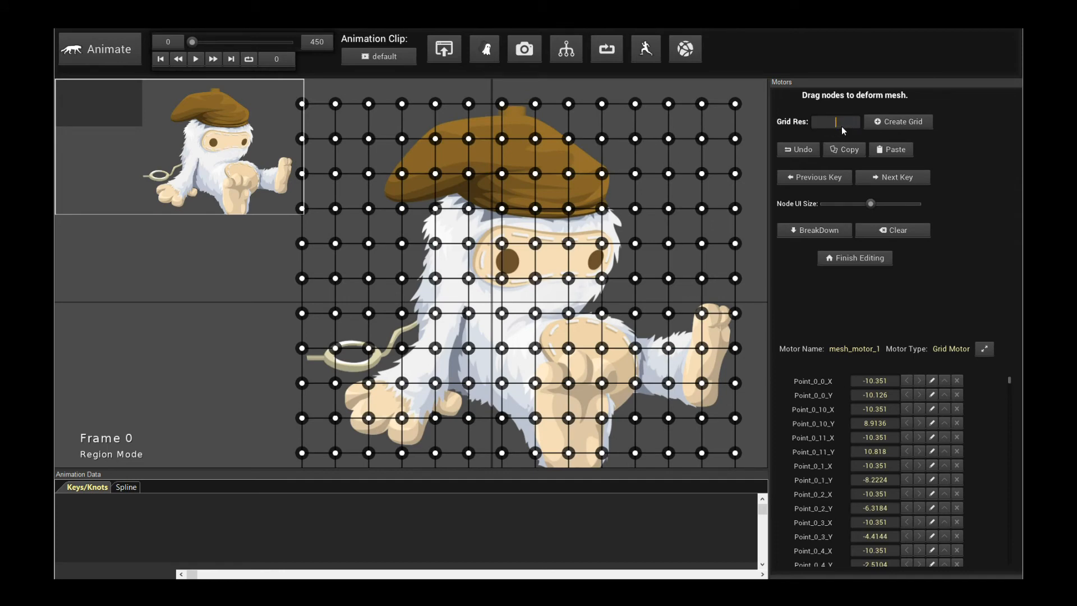
type("8")
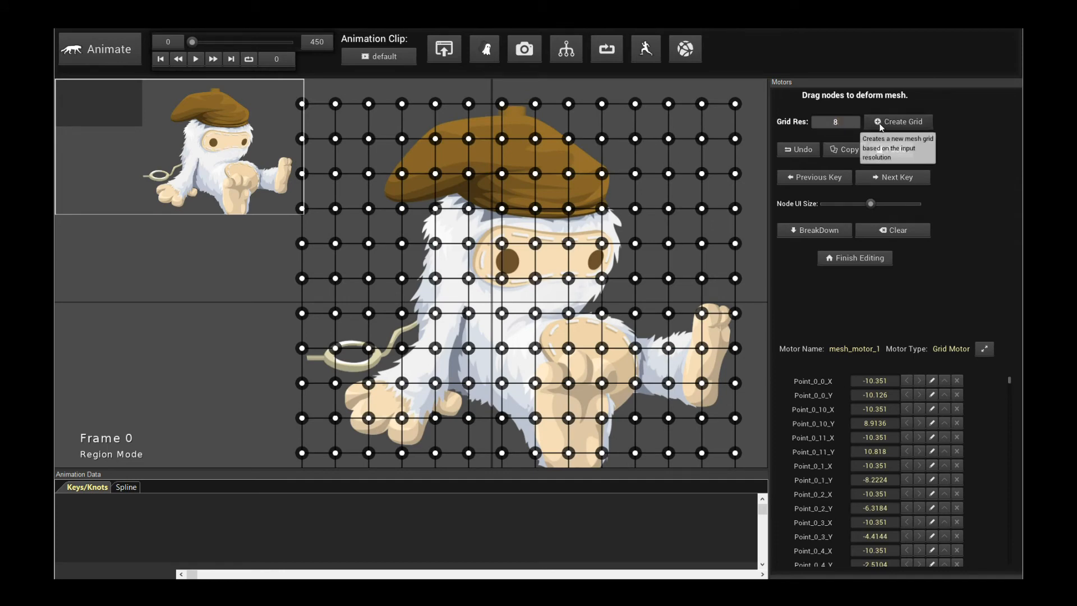
left_click(897, 121)
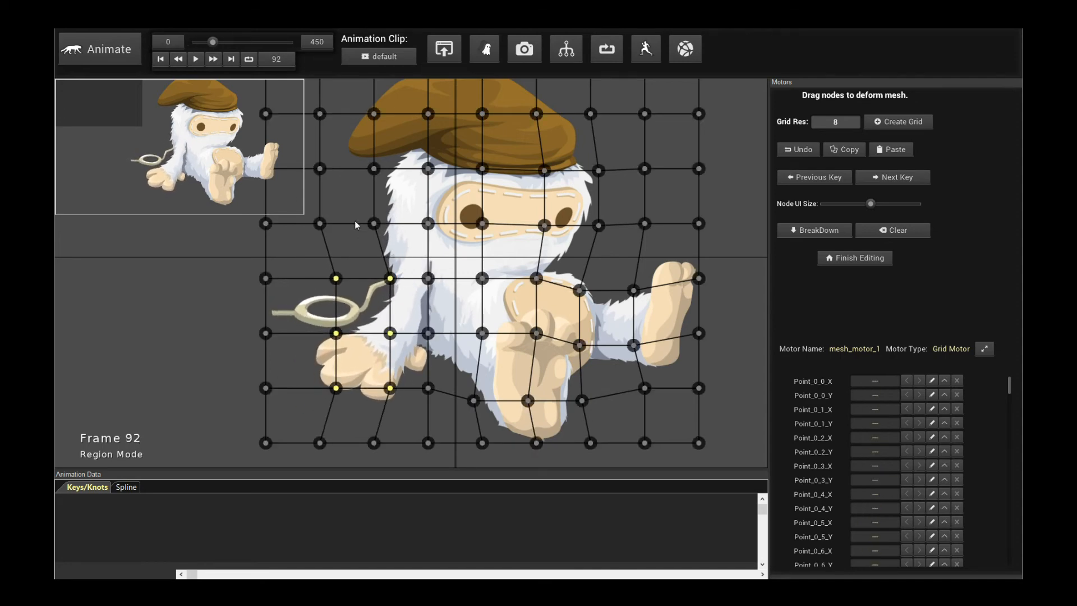
left_click(161, 59)
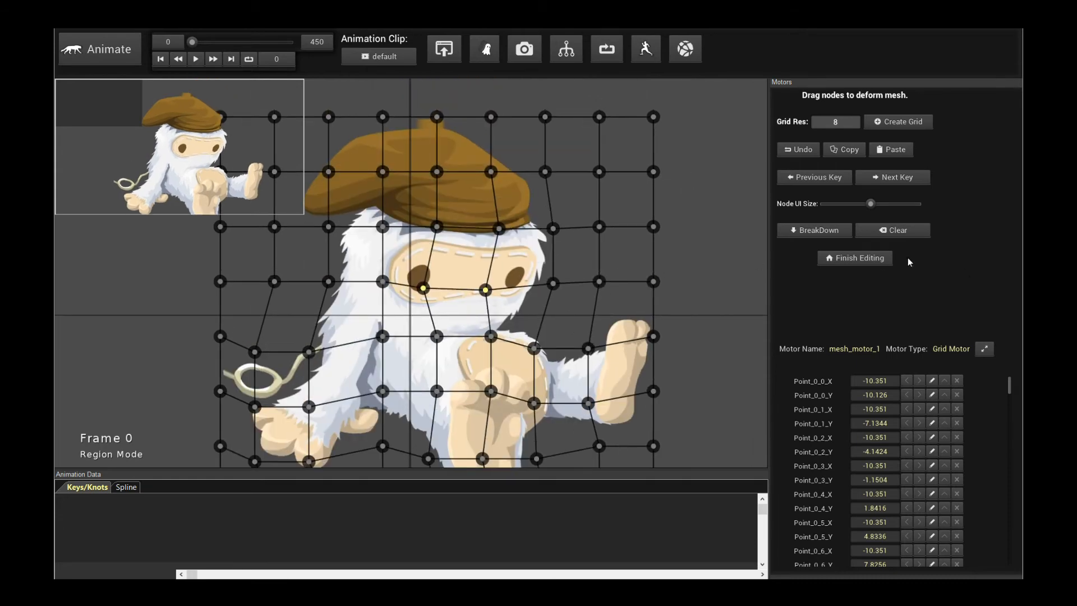
left_click(854, 258)
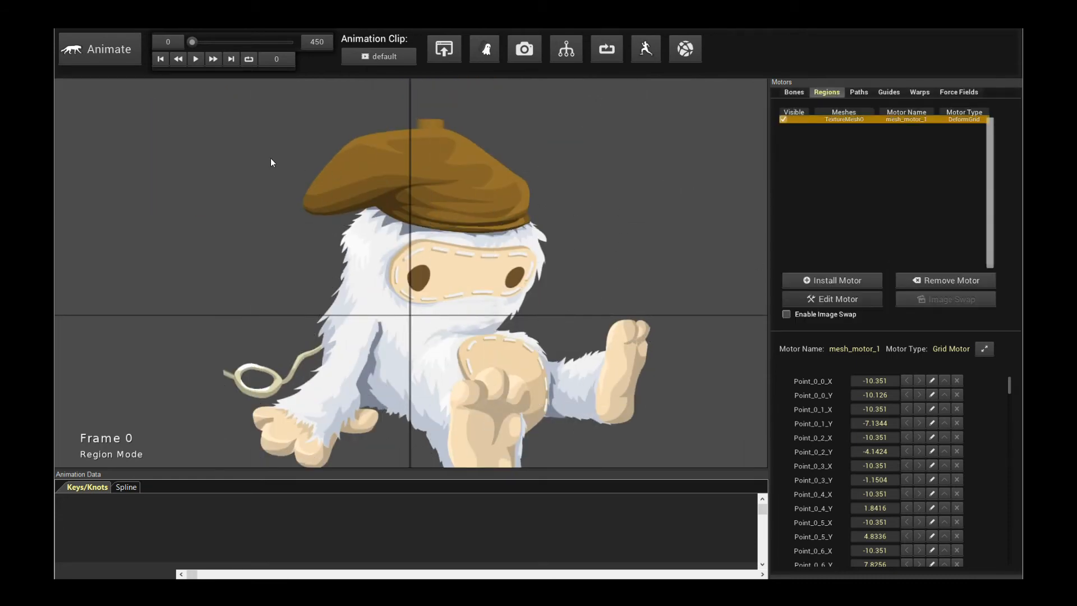
Step: Replace the grid motor with a Poly Motor and choose Animate mode
left_click(830, 280)
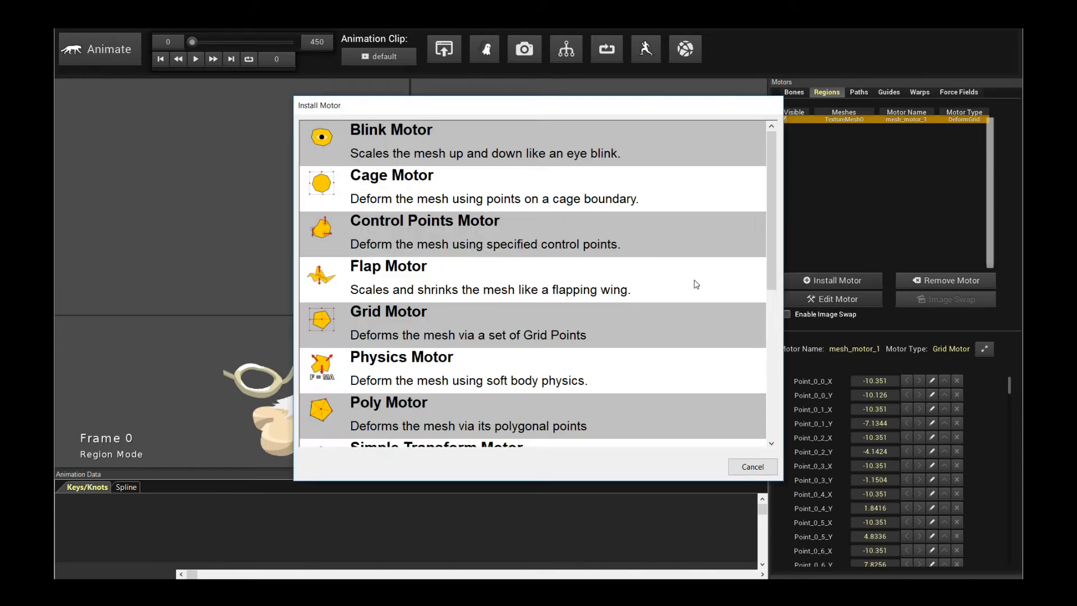
scroll("down", 3)
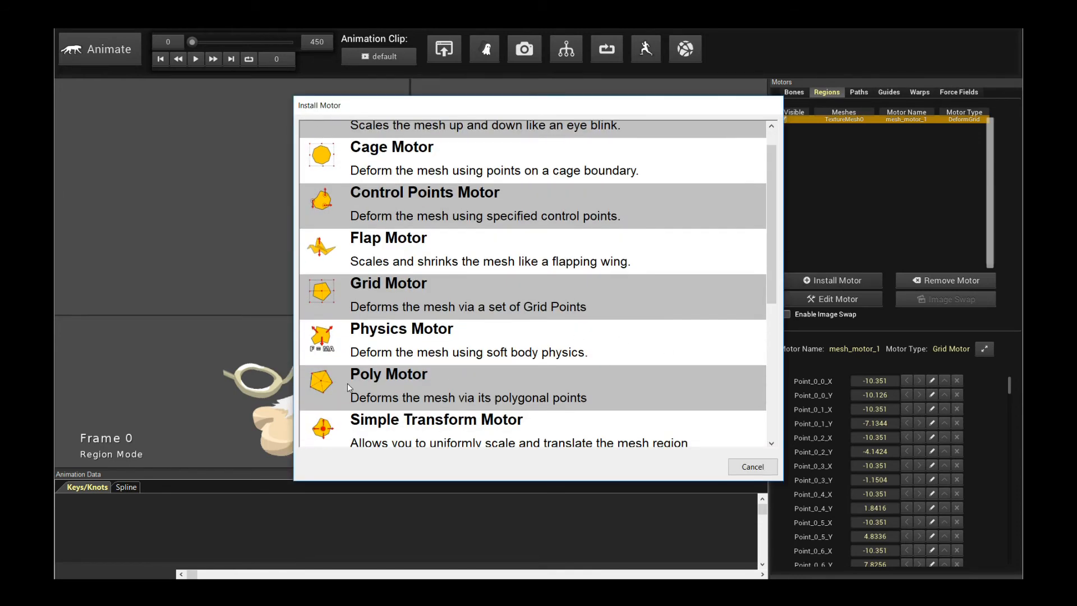
left_click(418, 384)
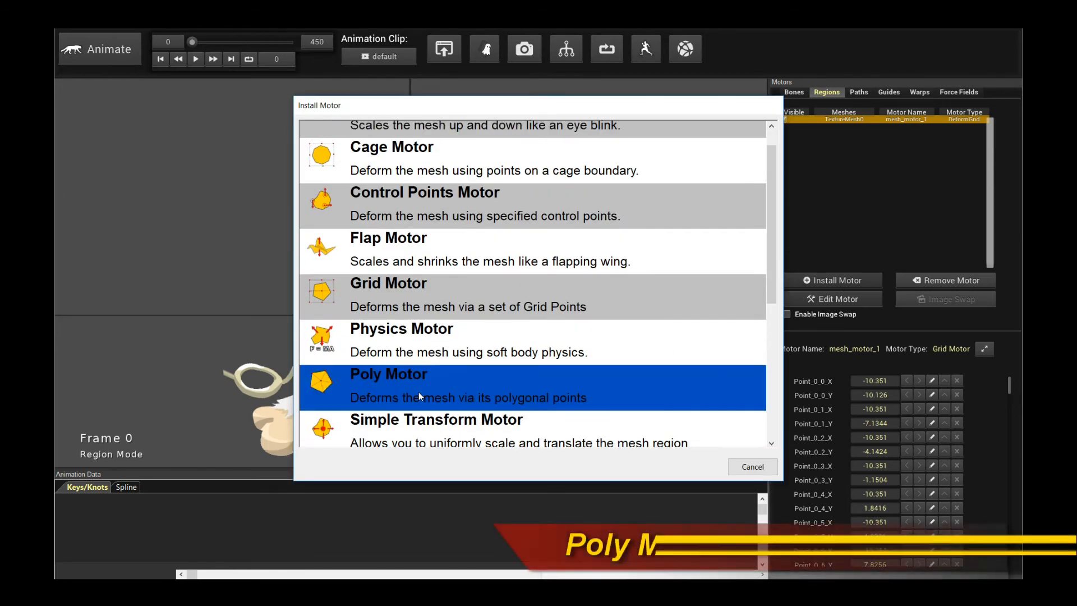
left_click(388, 388)
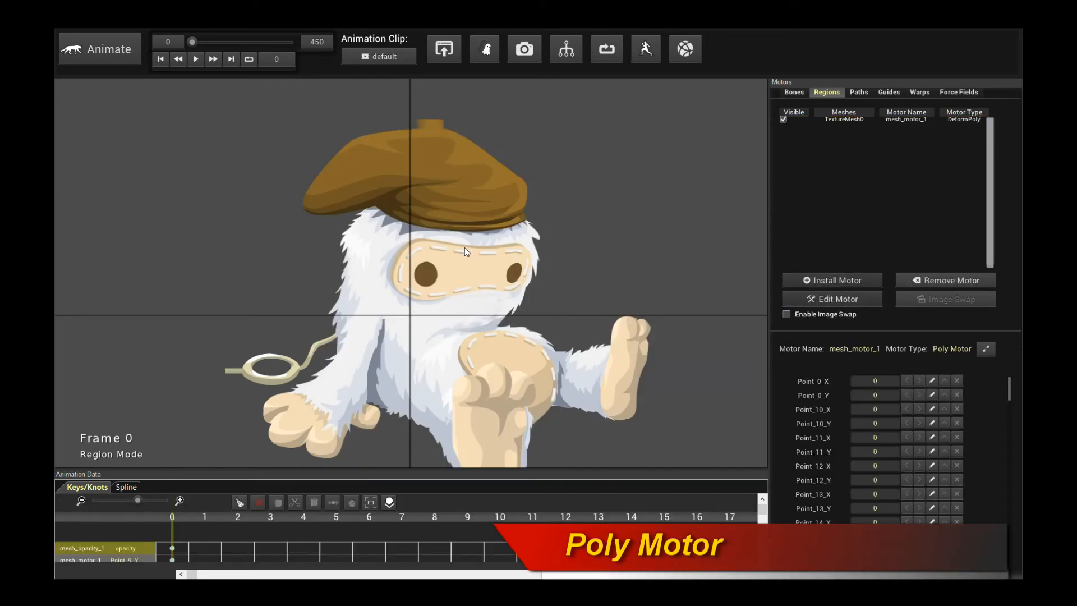
left_click(106, 48)
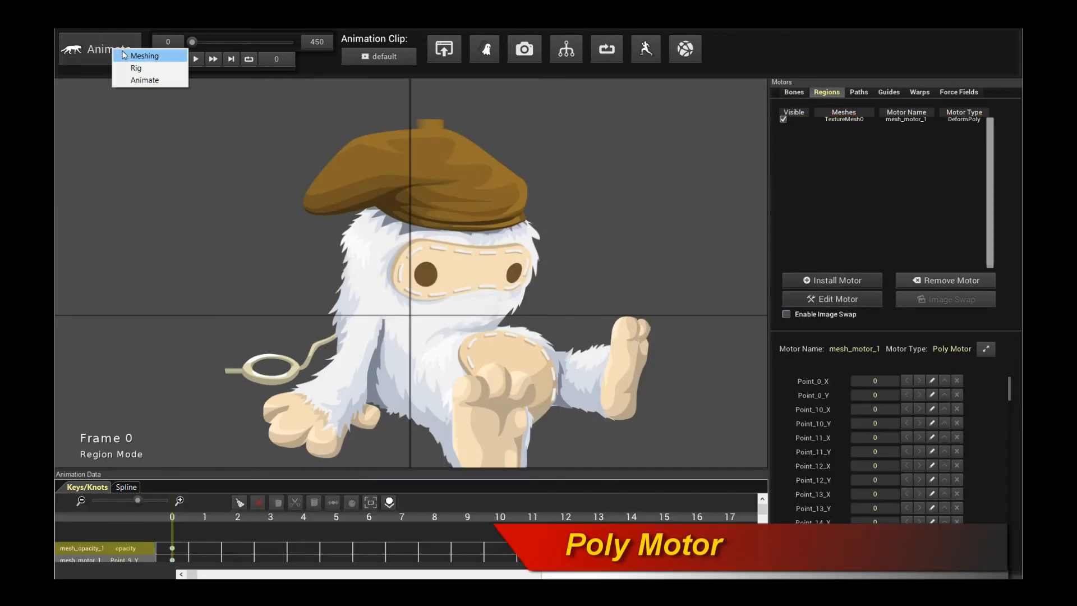
left_click(144, 56)
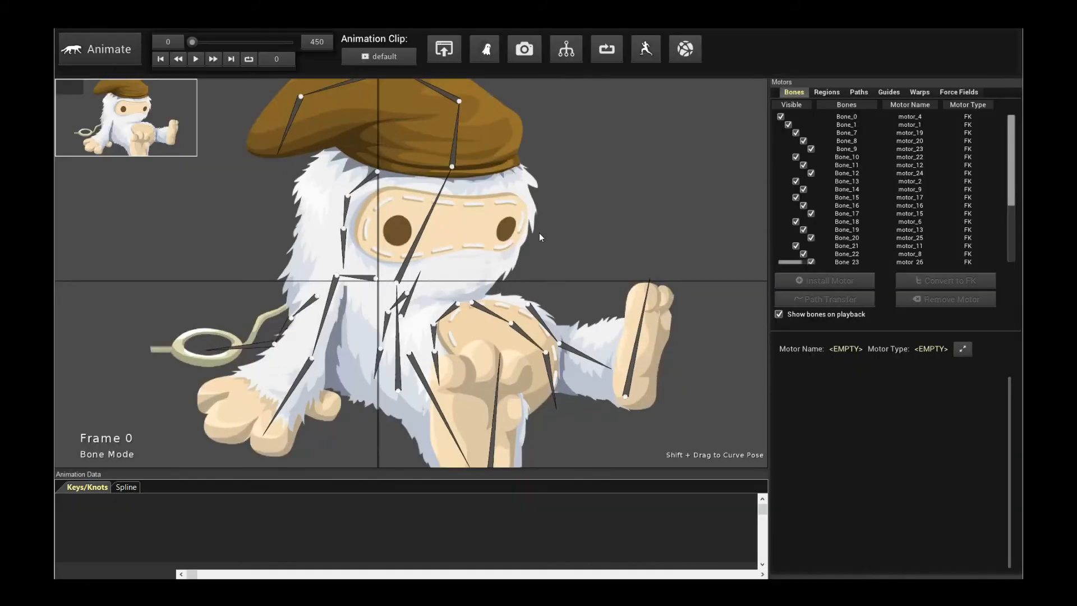
Step: From the Regions tab, cancel the motor list and edit the Poly Motor's mesh points
left_click(826, 92)
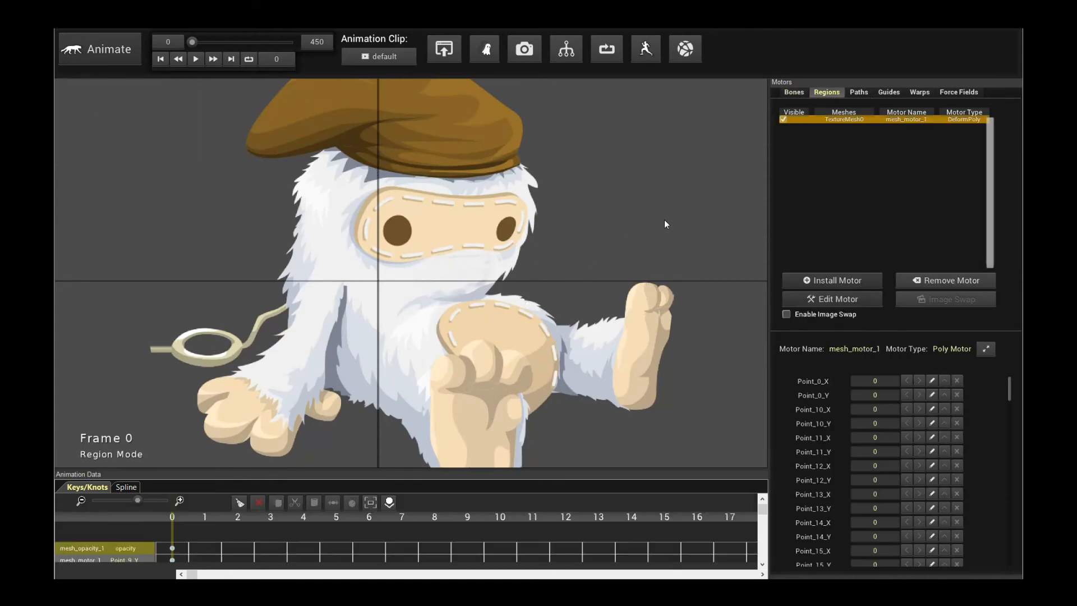
left_click(831, 281)
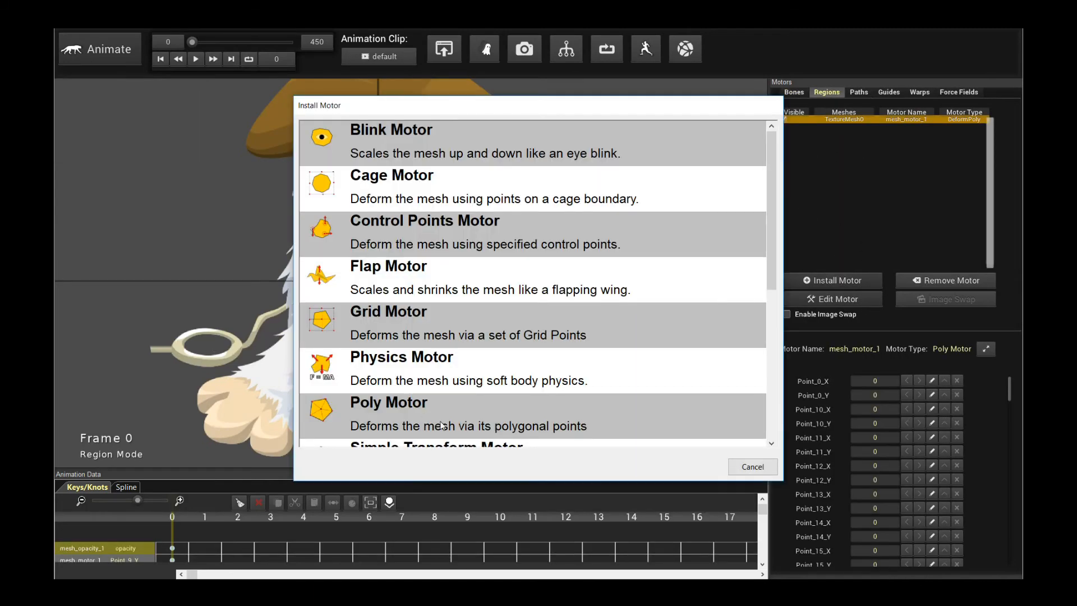
left_click(752, 466)
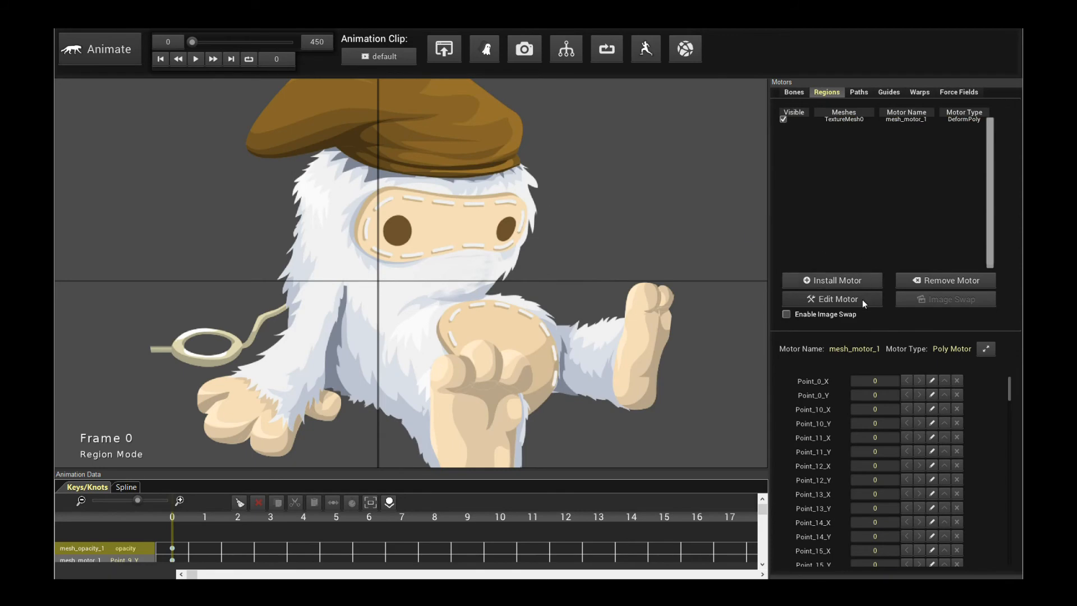
left_click(831, 299)
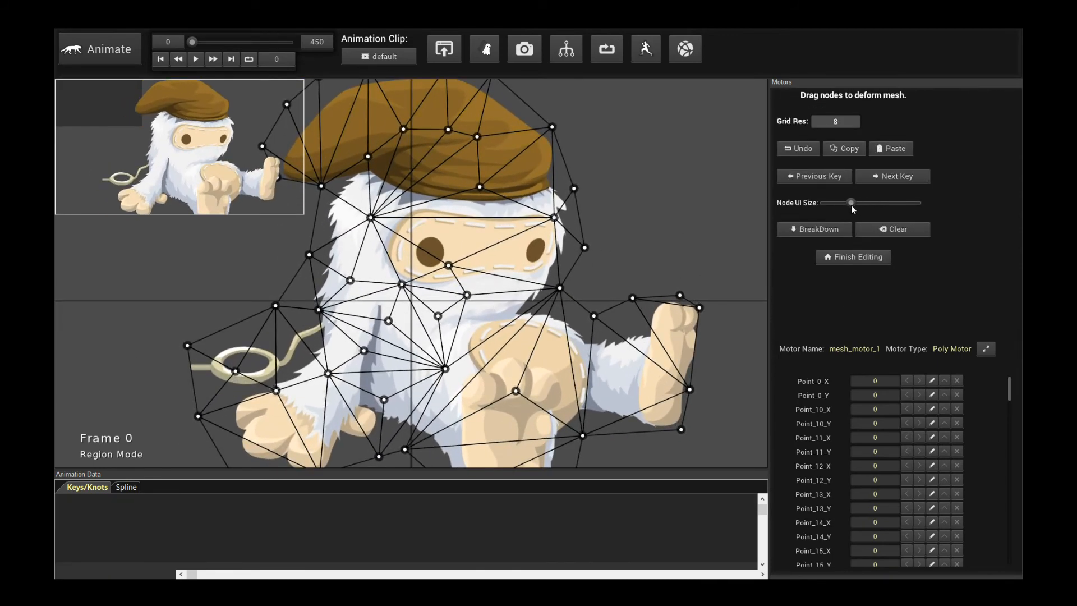
Step: Shrink the node markers, drag face and tail poly points, preview frame 78, and finish editing
left_click_drag(851, 202, 847, 202)
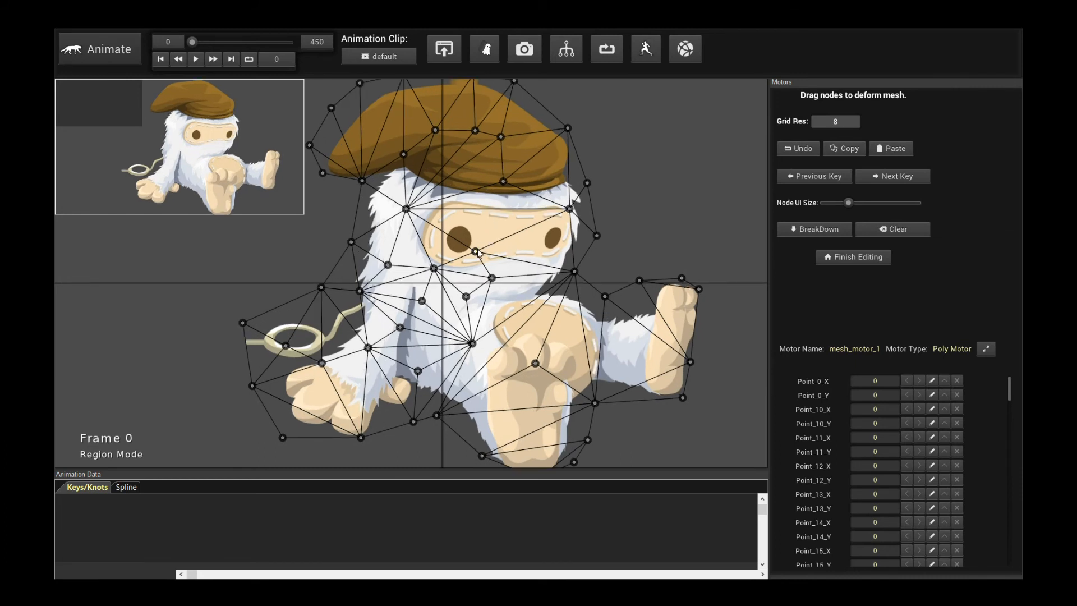
left_click_drag(476, 253, 484, 269)
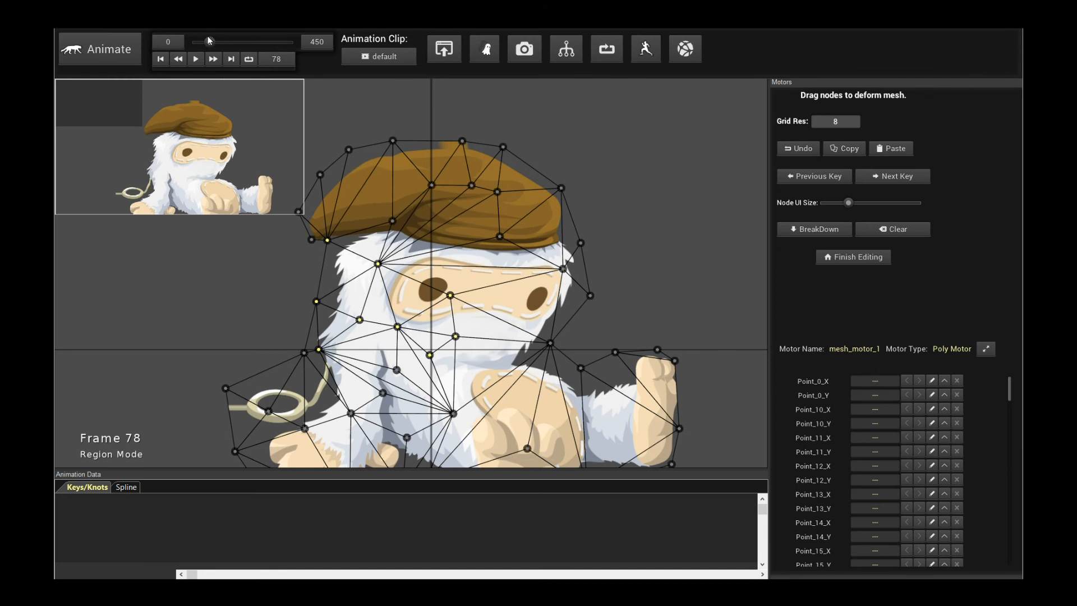
left_click_drag(202, 42, 217, 42)
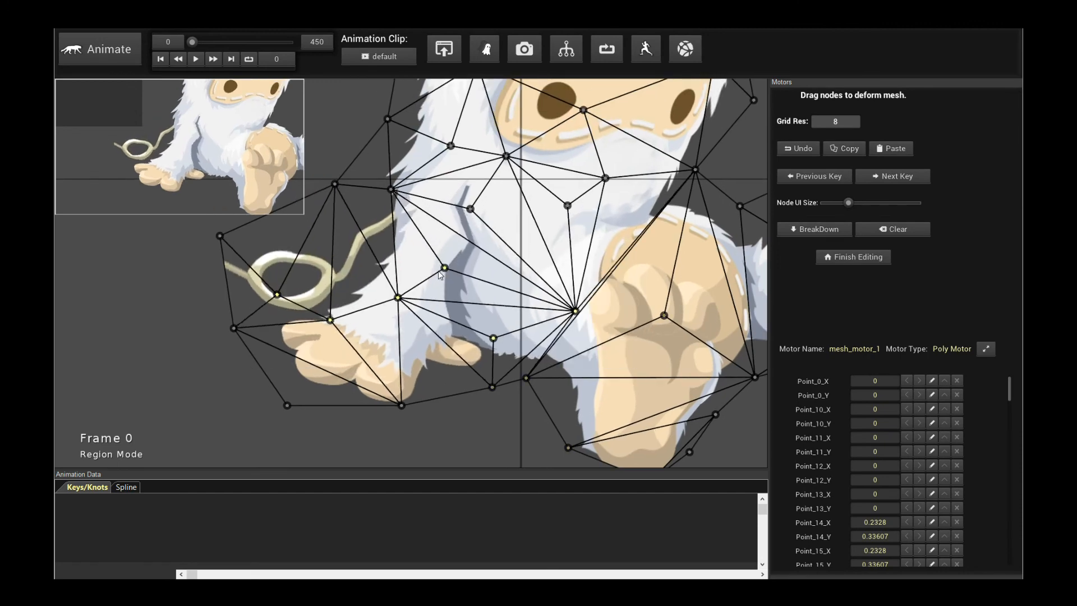
left_click_drag(444, 268, 487, 232)
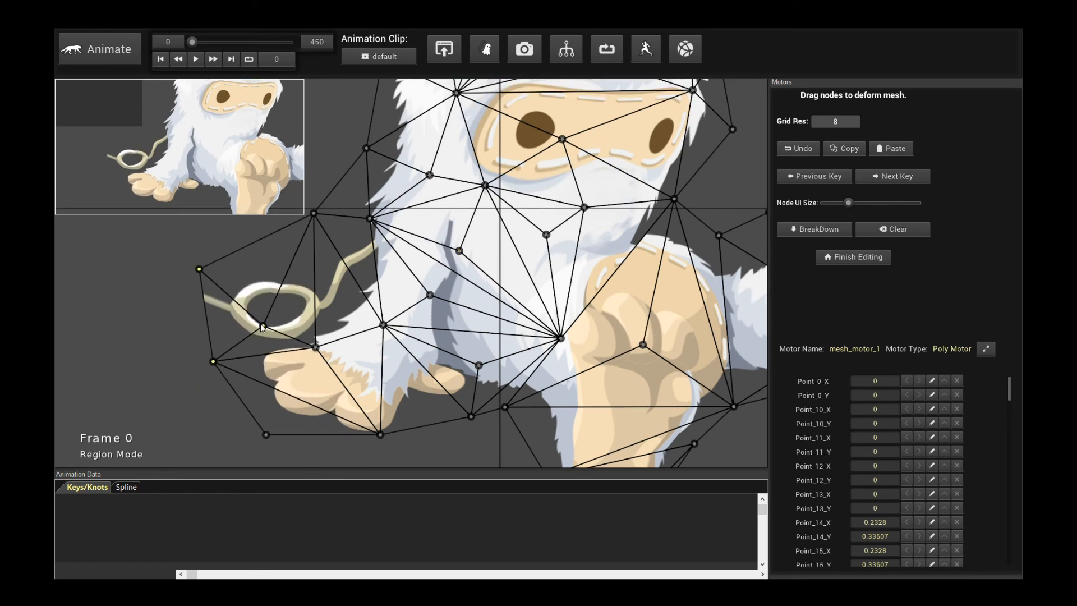
left_click(852, 257)
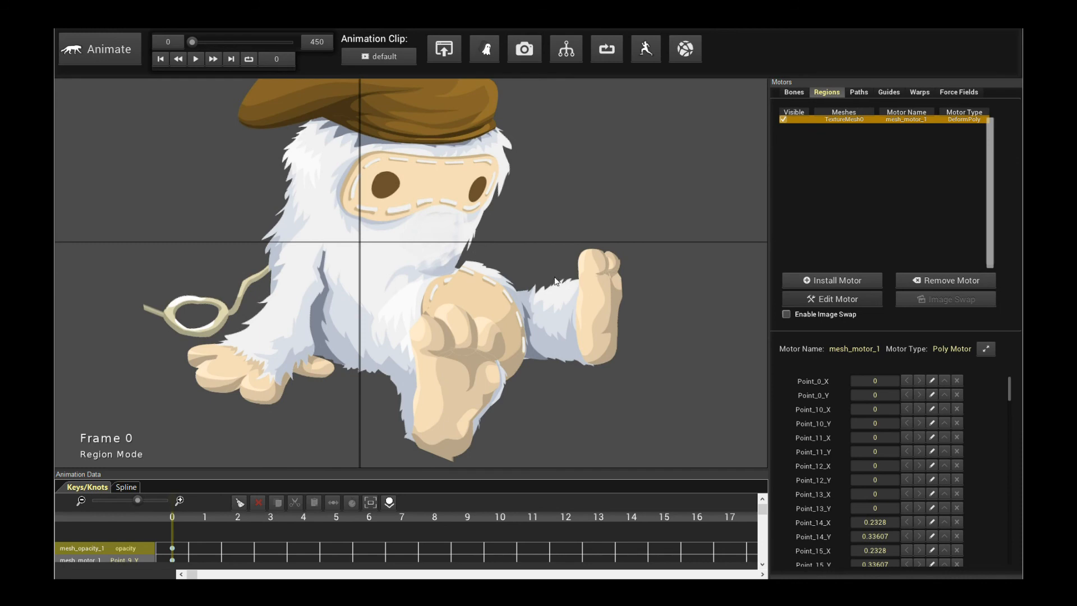
Step: Reopen Poly Motor editing and pull two points beside the hat's right edge outward
left_click(832, 299)
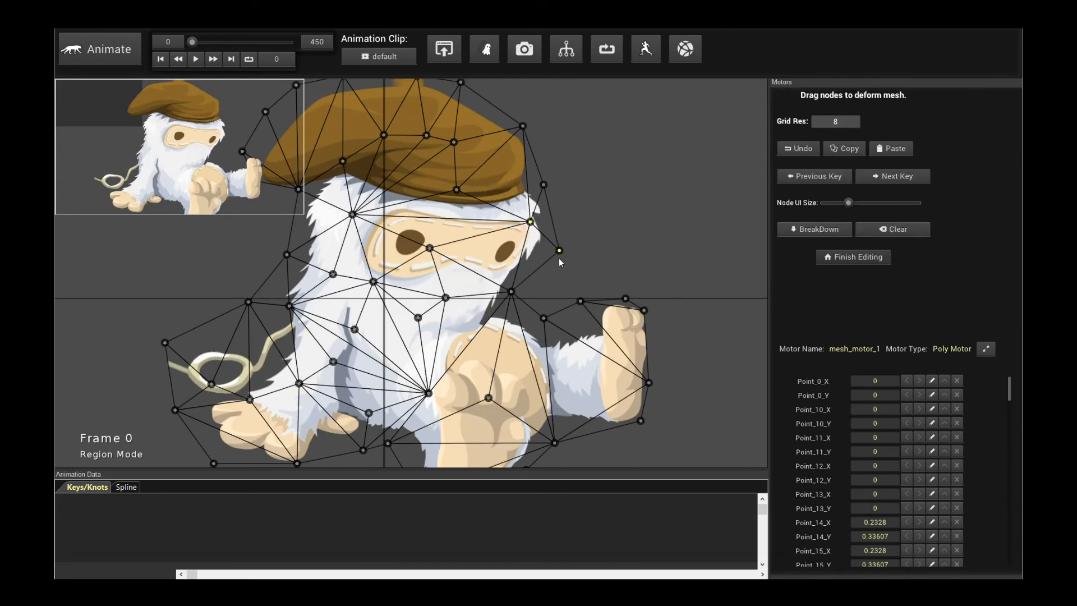
left_click_drag(559, 249, 545, 184)
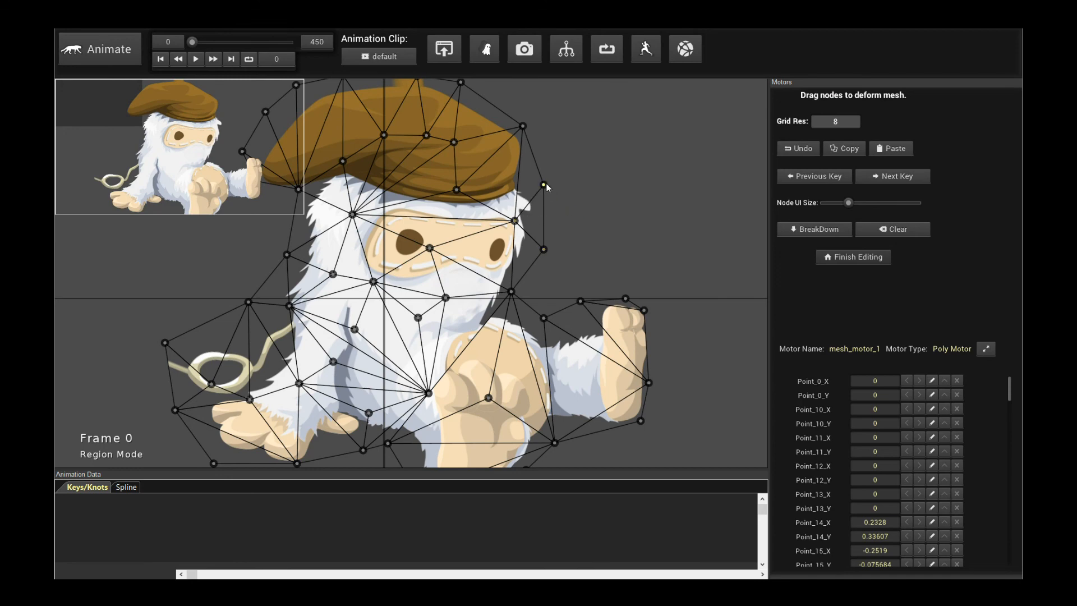
left_click_drag(543, 184, 522, 126)
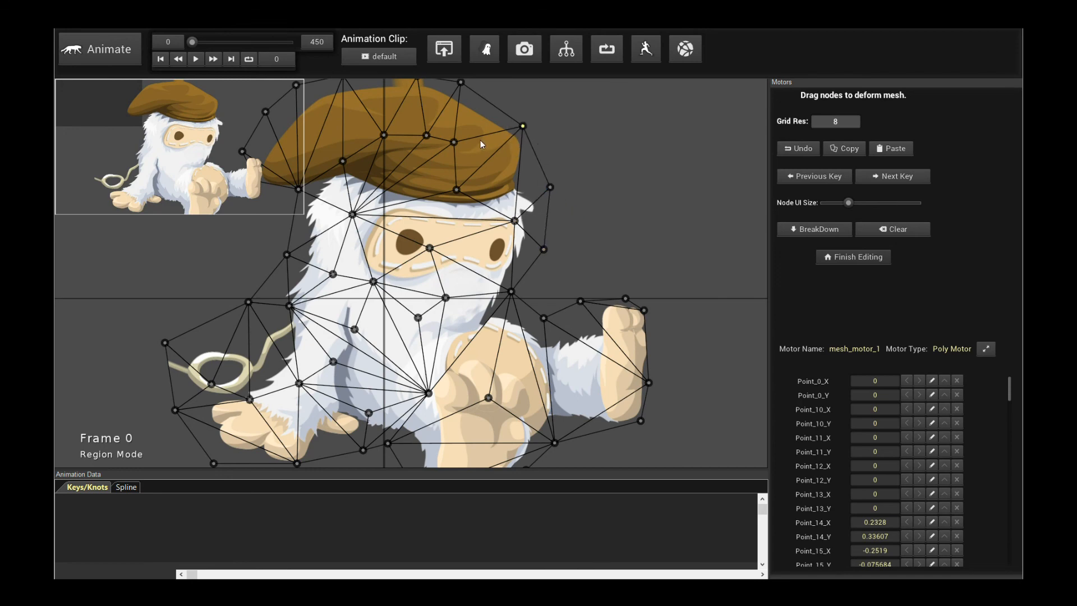